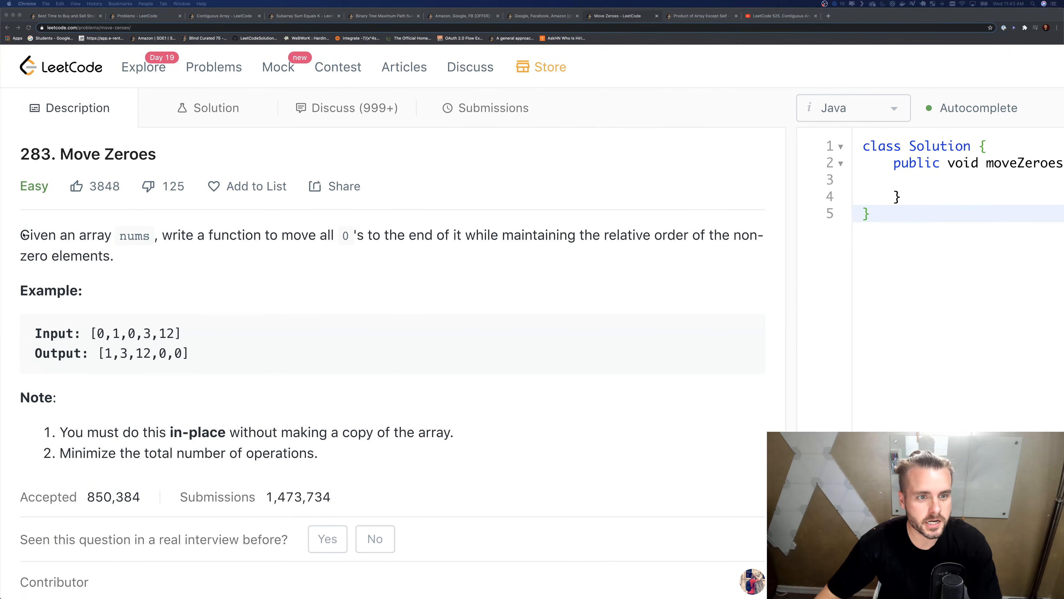
mouse_move(444, 246)
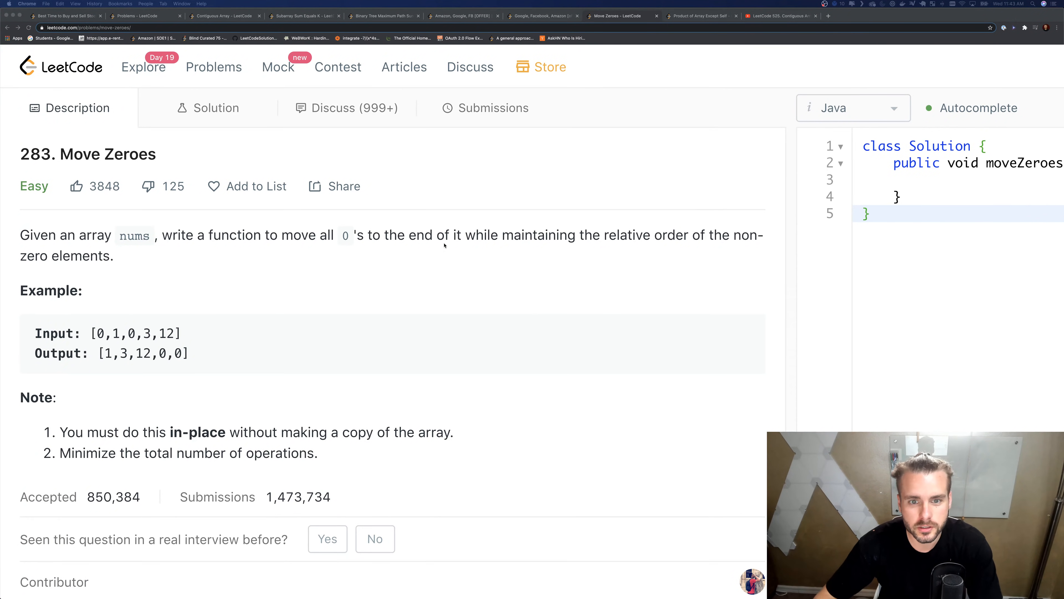
mouse_move(588, 189)
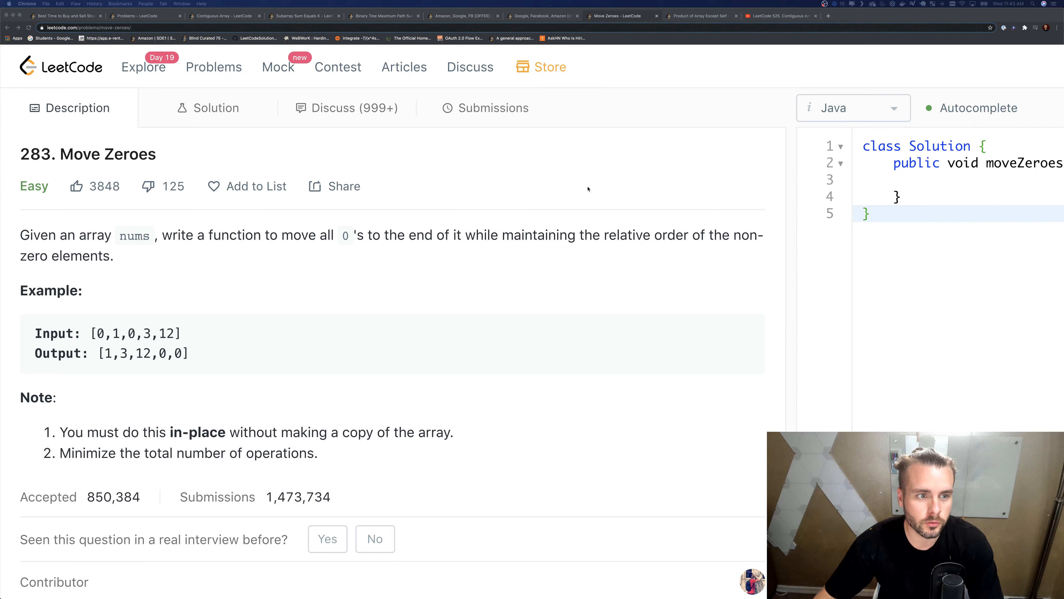
Step: Scroll down the Move Zeroes description to the example and constraints
scroll("down", 3)
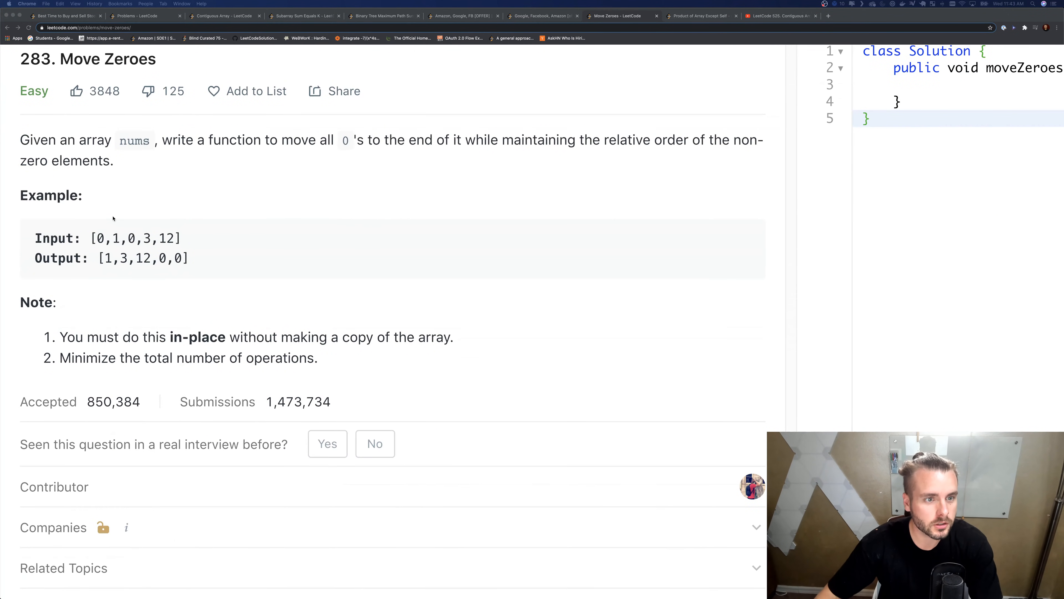
mouse_move(133, 236)
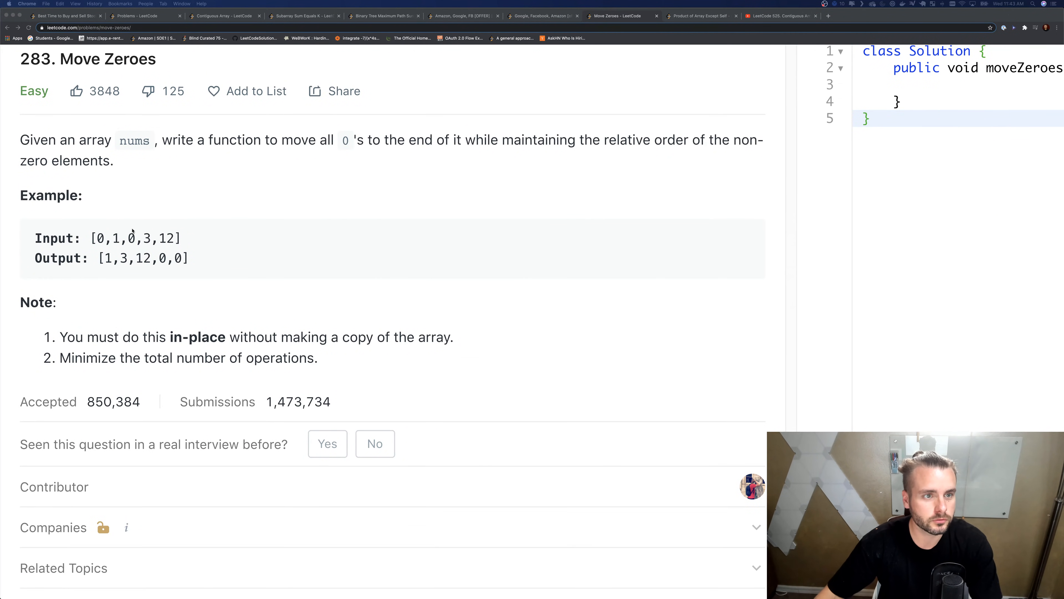
mouse_move(163, 211)
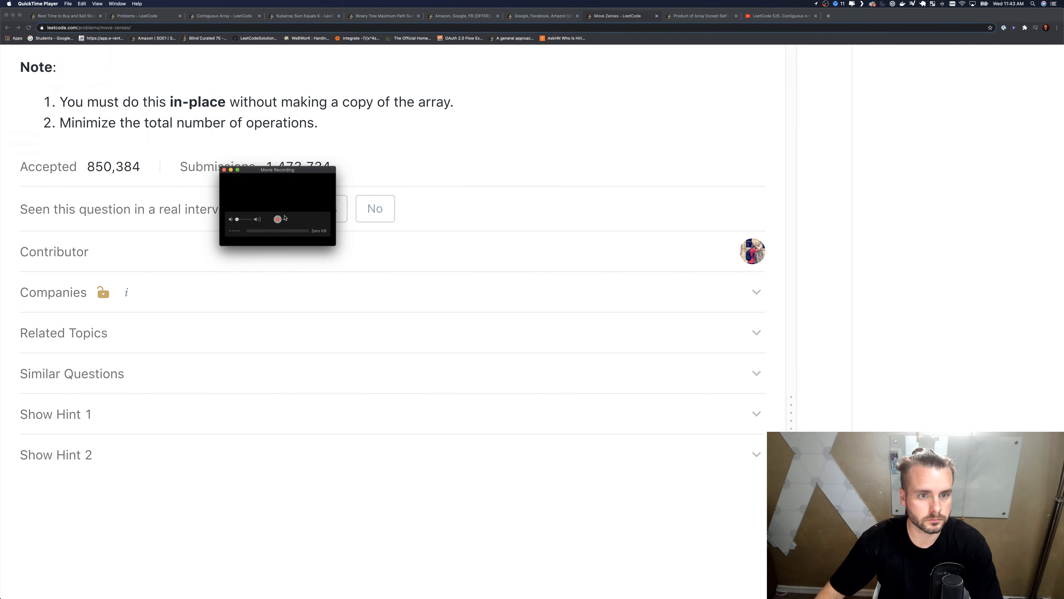
Step: Handwrite the i loop and lastZero pointer labels above the input array in the iPad notebook
left_click(278, 218)
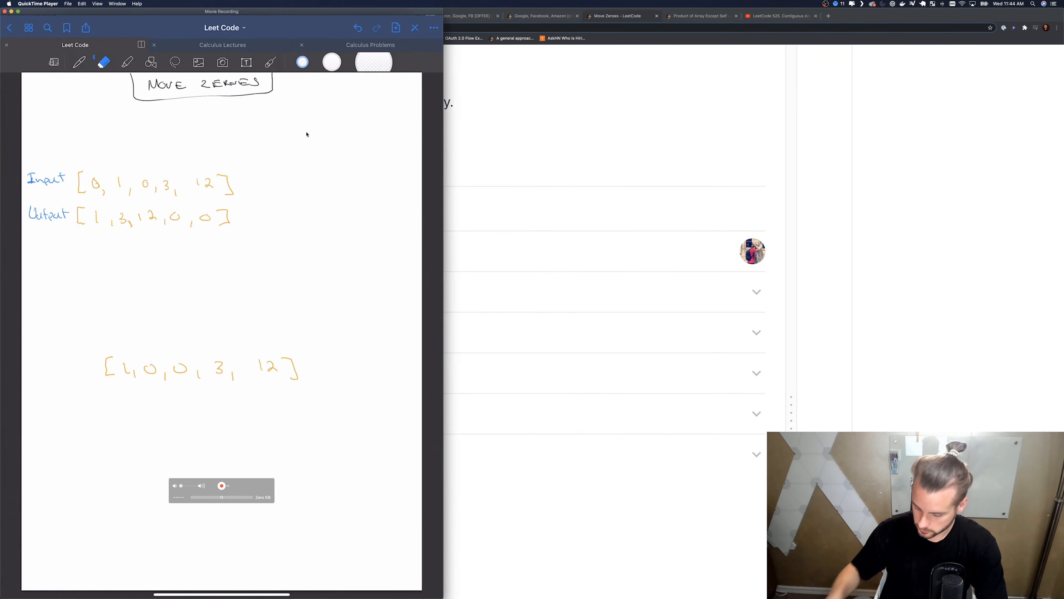
left_click(78, 62)
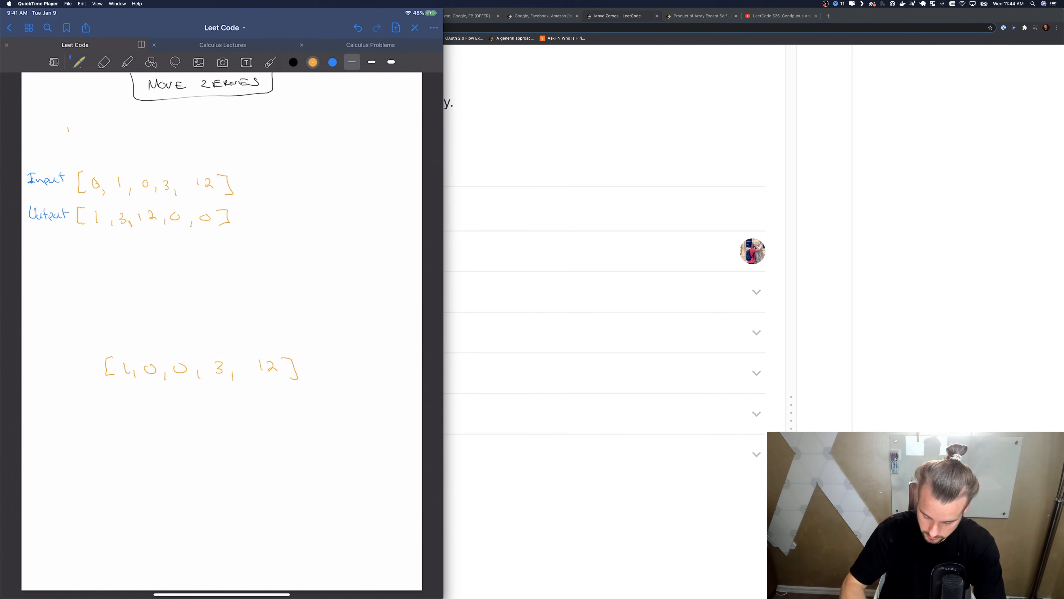
left_click_drag(64, 129, 112, 133)
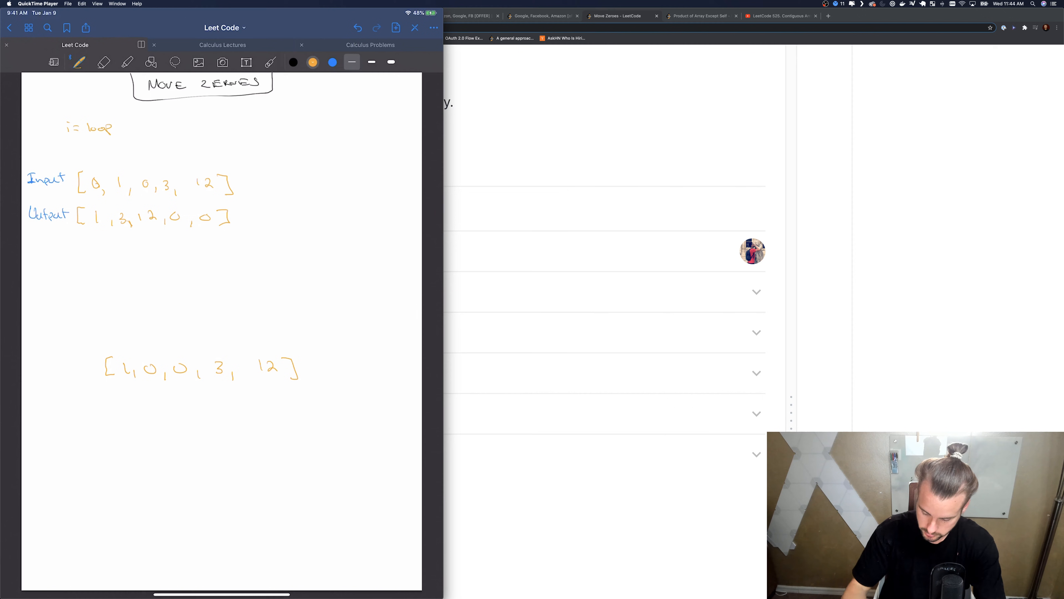
left_click(332, 61)
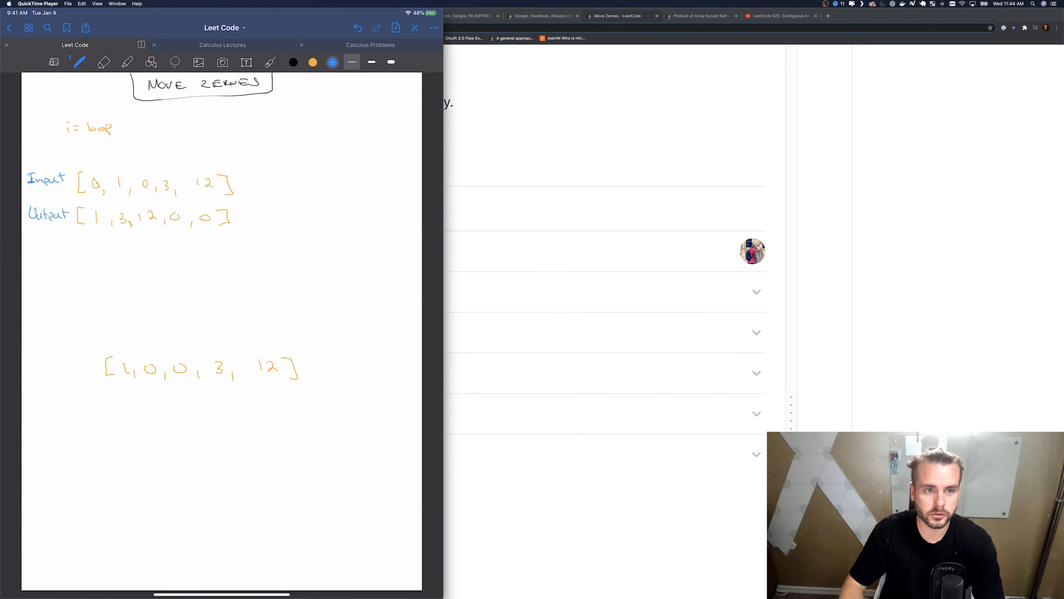
left_click_drag(169, 126, 196, 126)
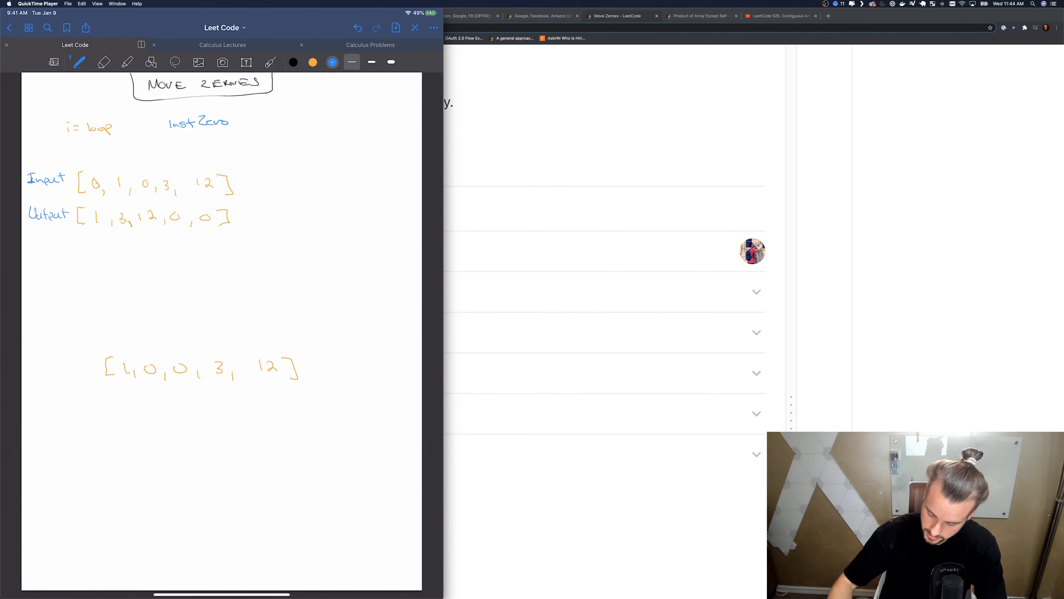
Step: Handwrite the if (nums[i] != 0) check and lastZero++ beneath the output array
left_click_drag(260, 139, 270, 143)
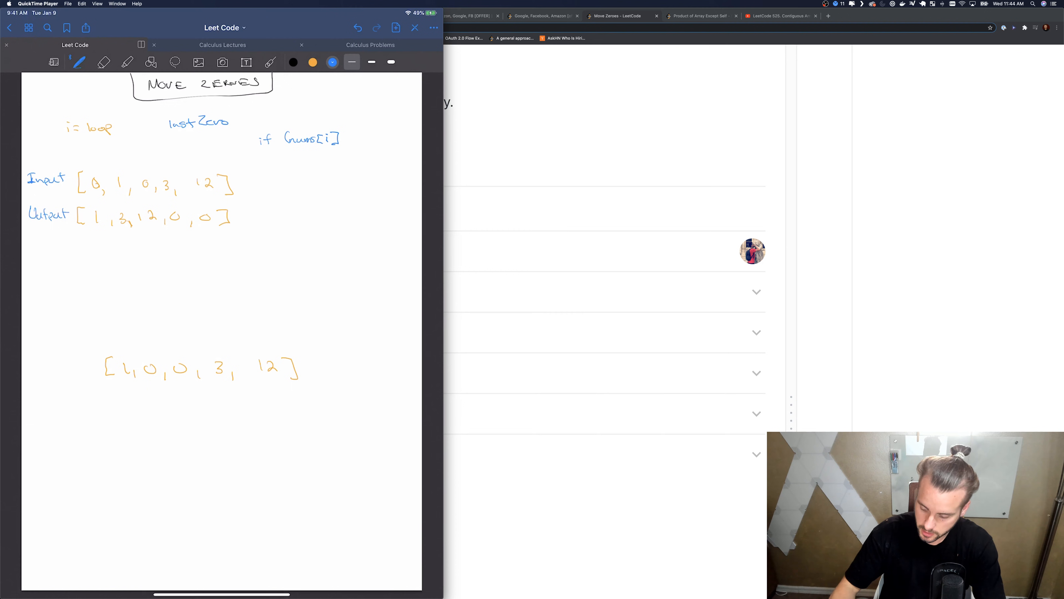
left_click_drag(350, 137, 380, 137)
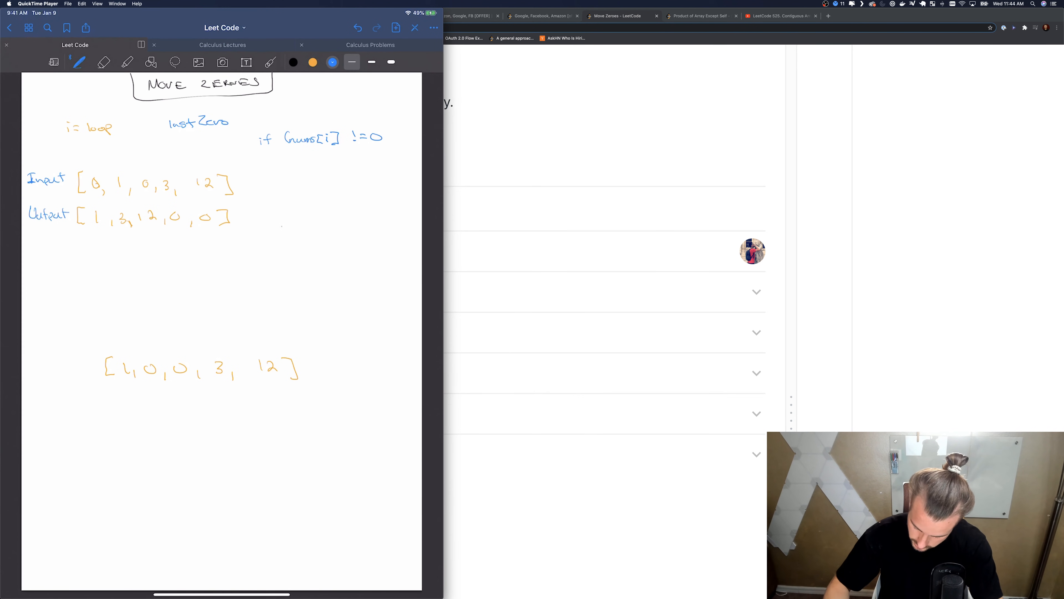
left_click_drag(278, 231, 333, 231)
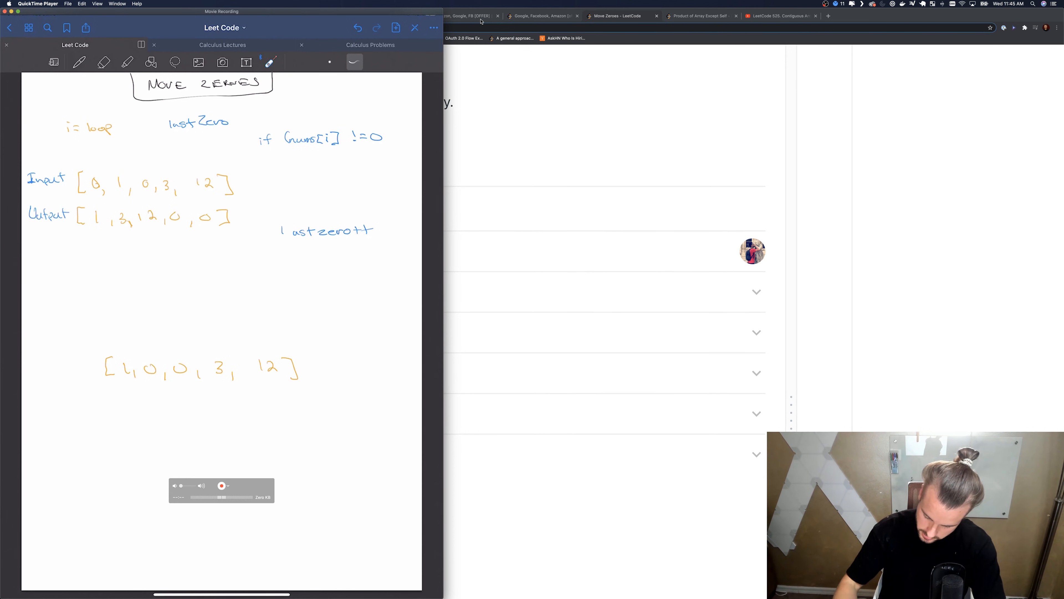
Step: Handwrite the if (i != lastZero) check and return to the Chrome code editor
left_click(78, 62)
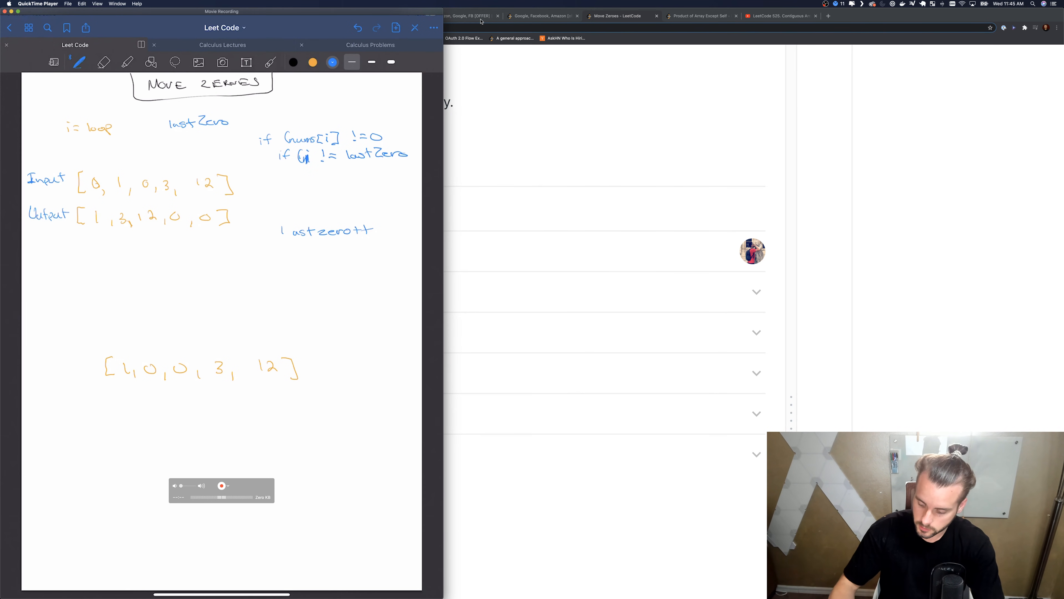
left_click_drag(408, 147, 414, 158)
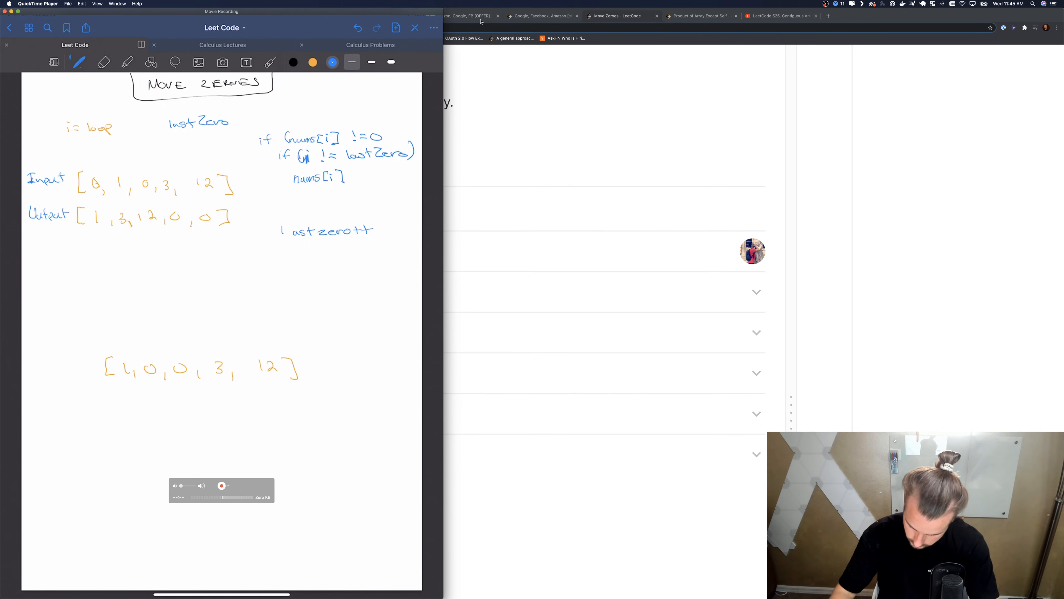
left_click(270, 62)
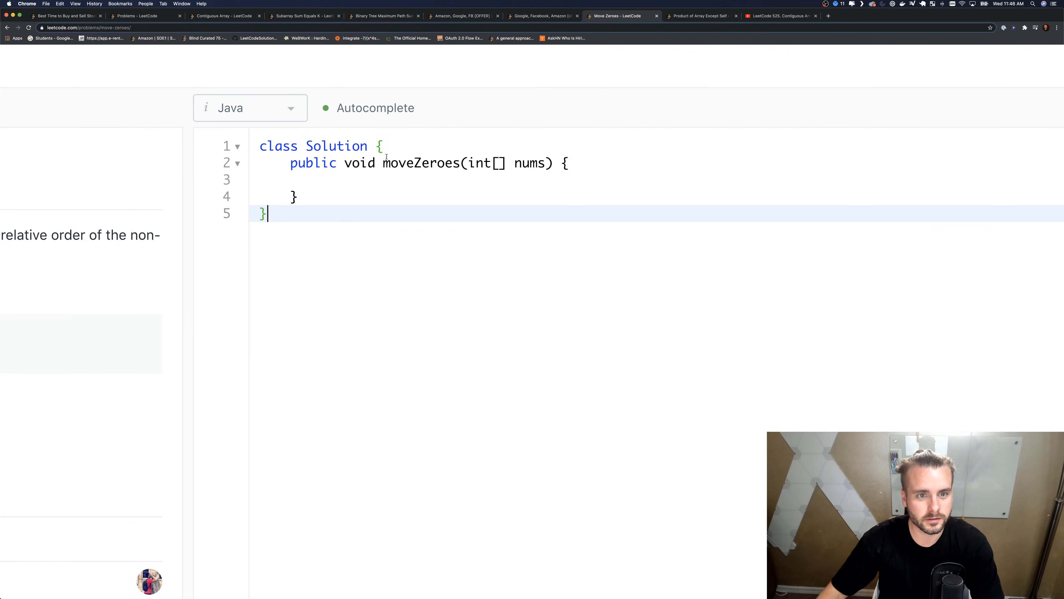
Step: Declare int length = nums.length at the top of the method body
left_click(358, 178)
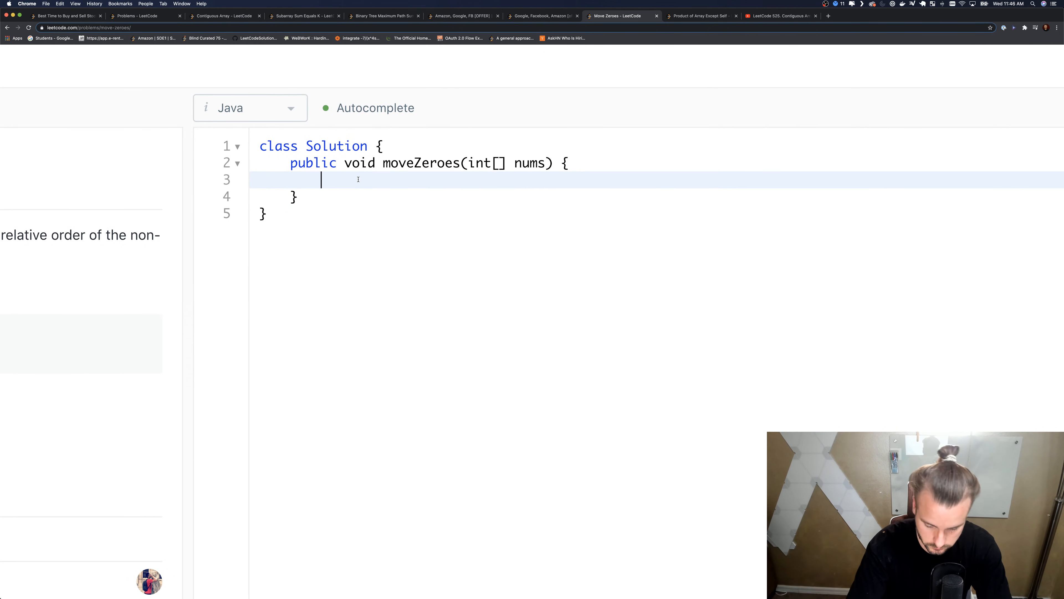
type("in")
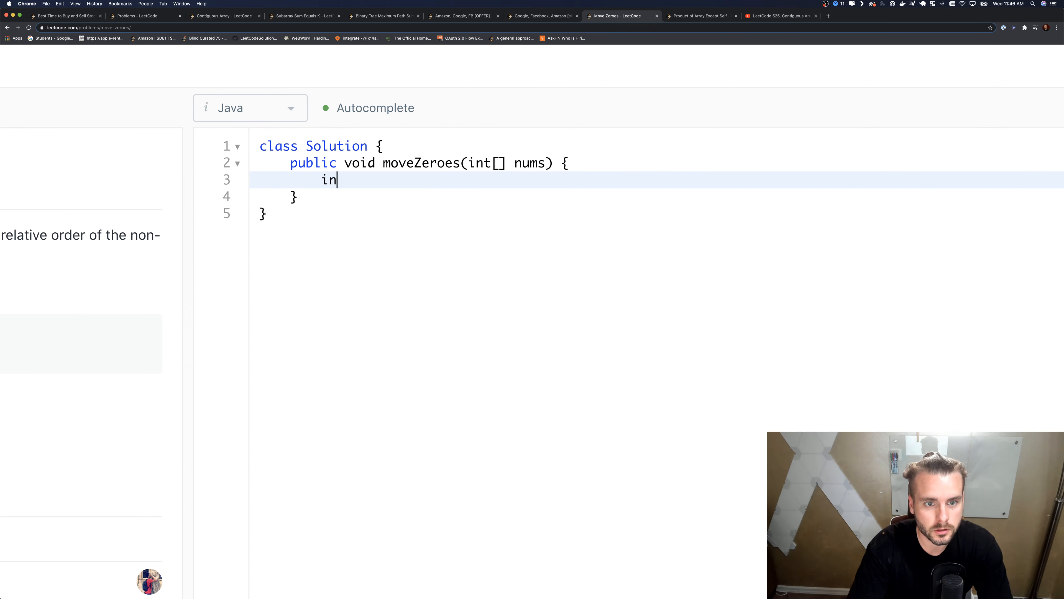
type("t length = n")
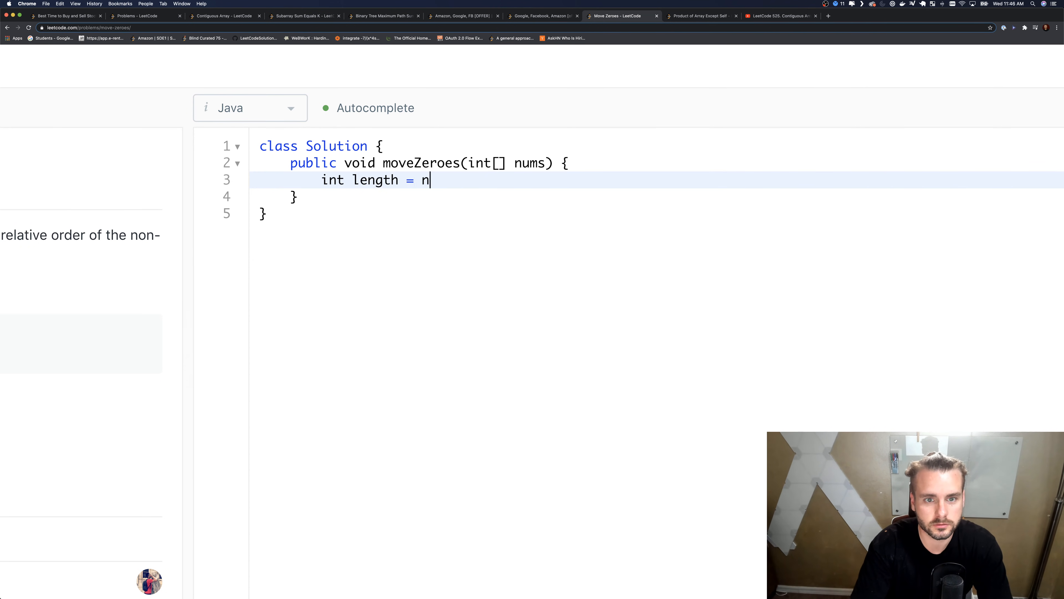
type("ums.length;")
type("for (")
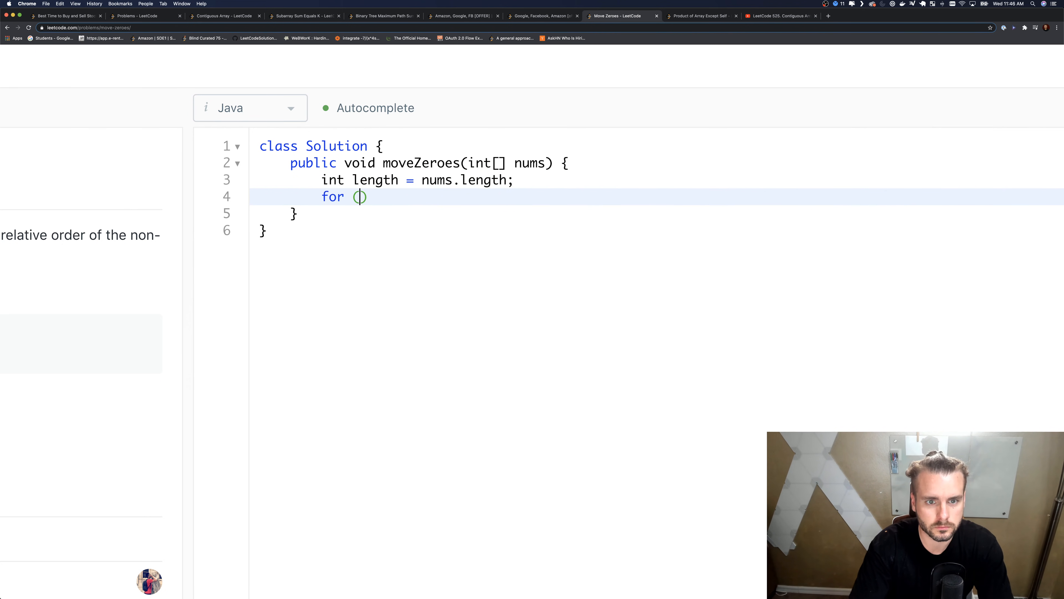
Step: Write the header for (int i = 0, lastZero = 0; i < length; i++)
type("int i =")
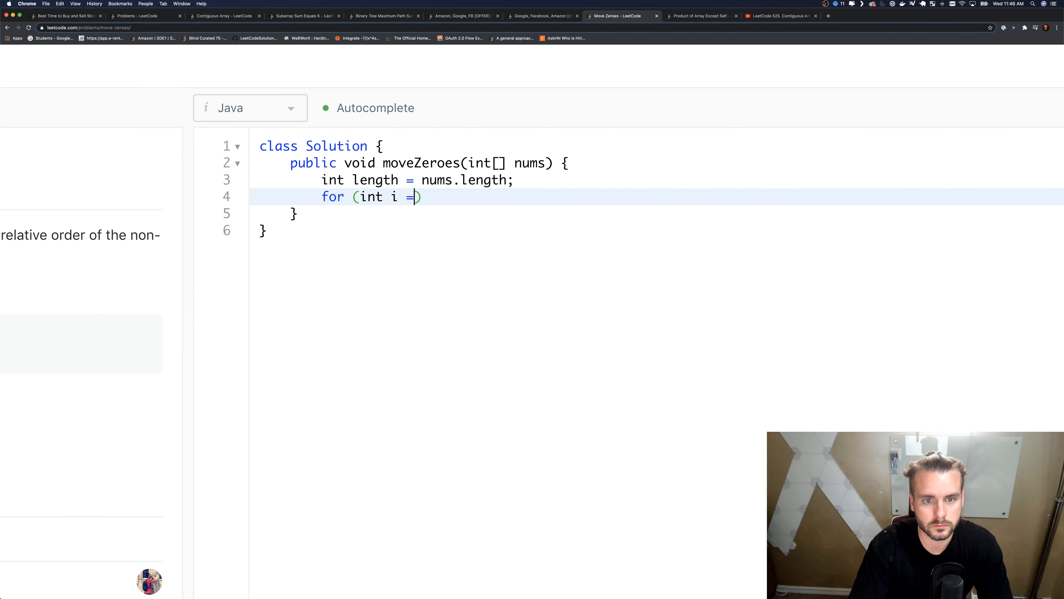
key("Backspace")
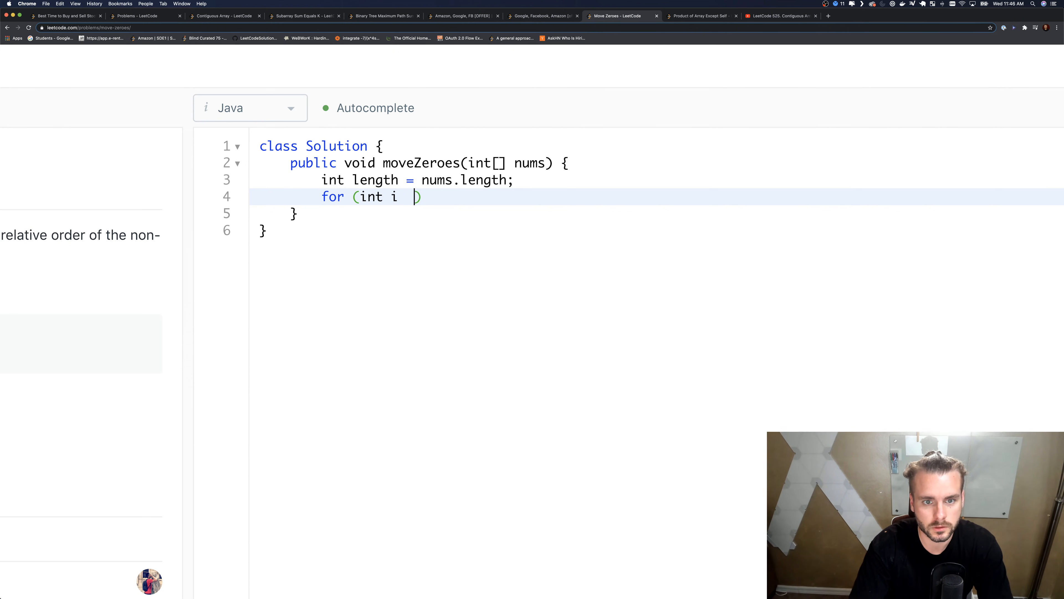
type("= 0, f")
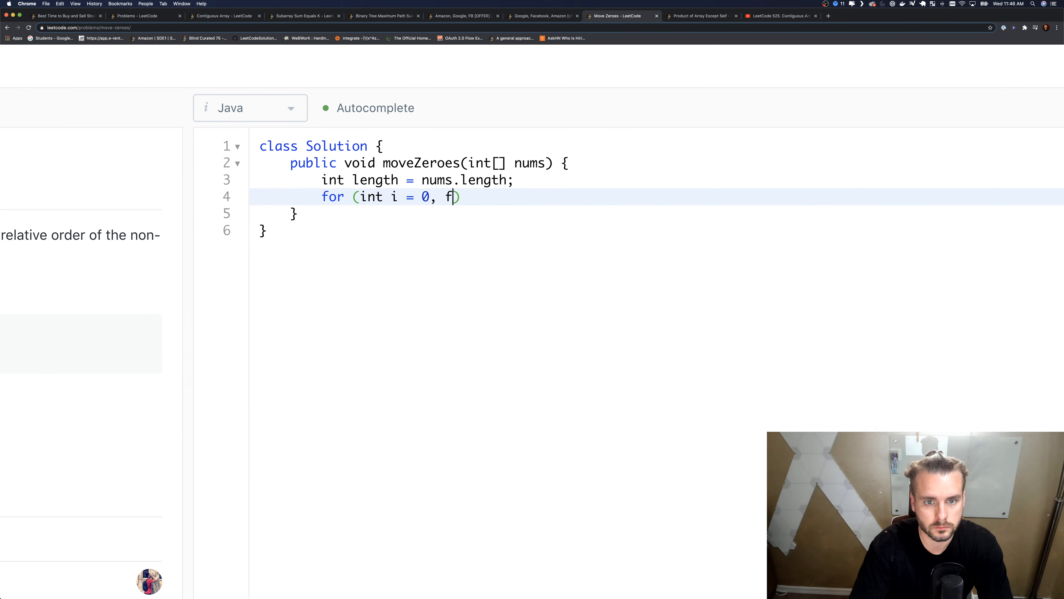
type("kl")
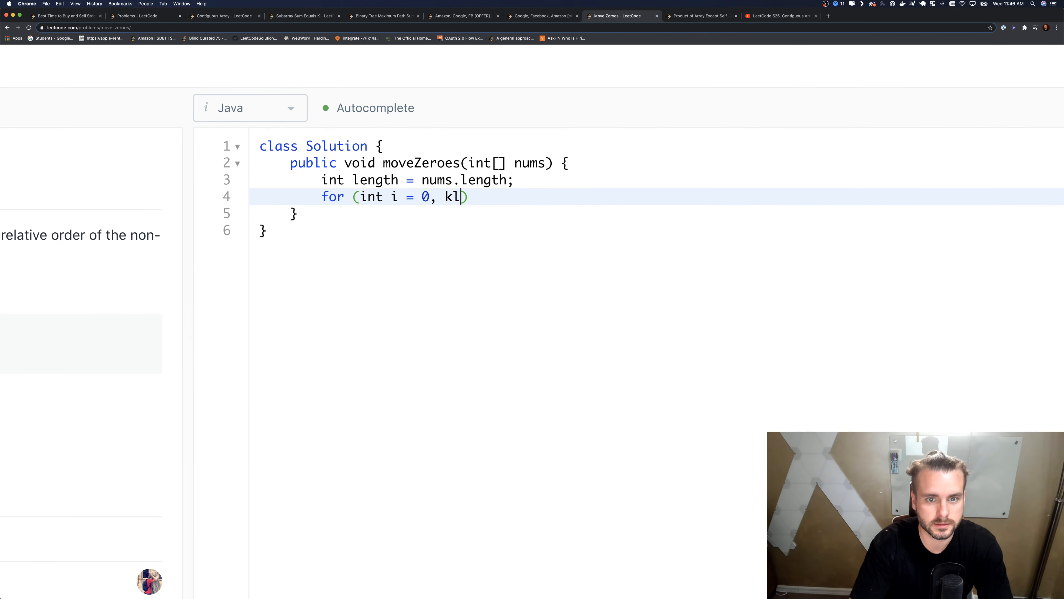
type("astzewr")
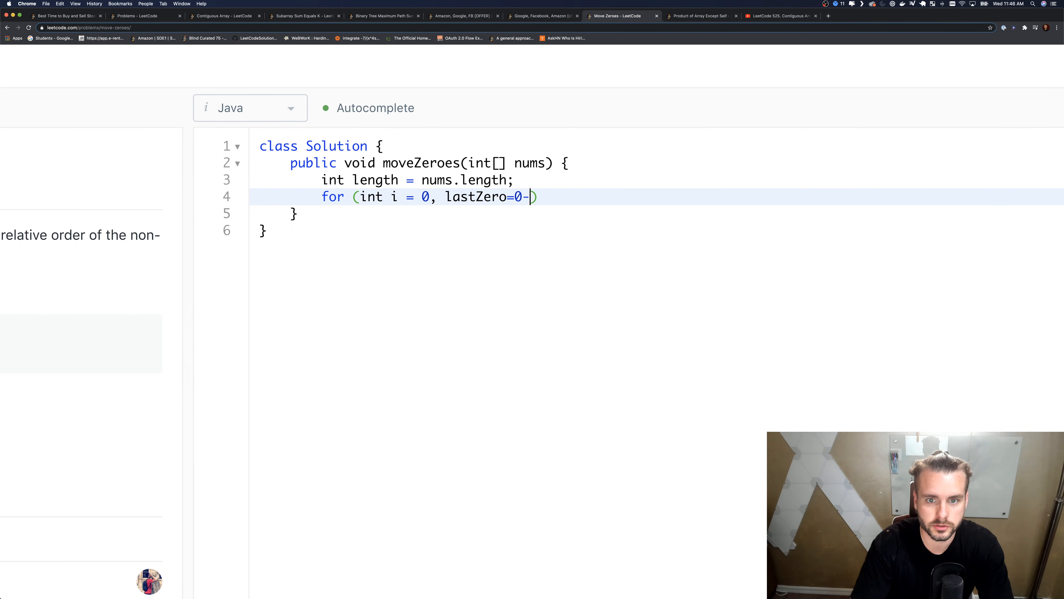
key("backspace")
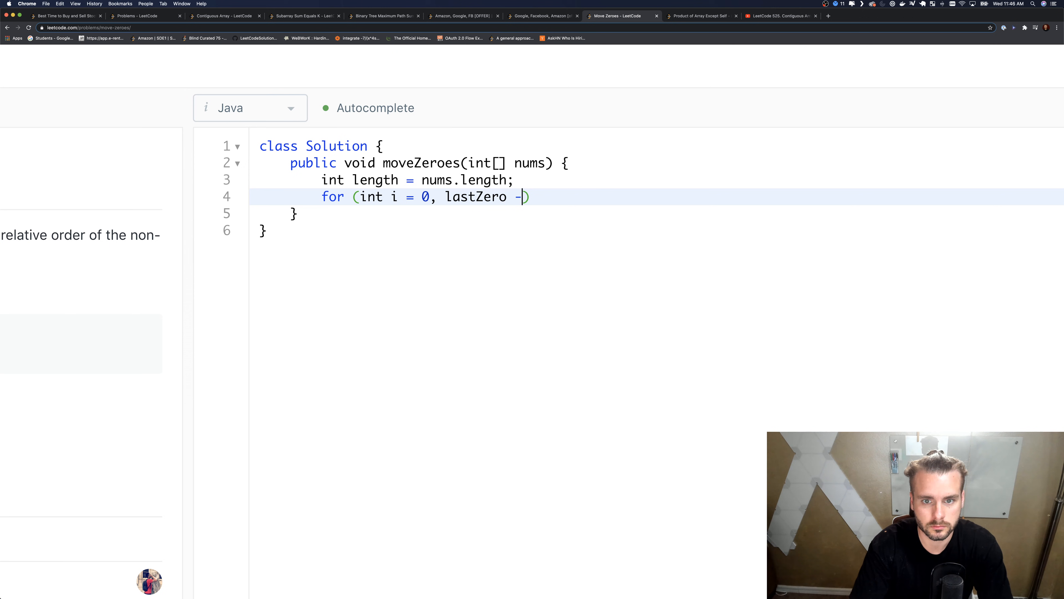
type("= 0,")
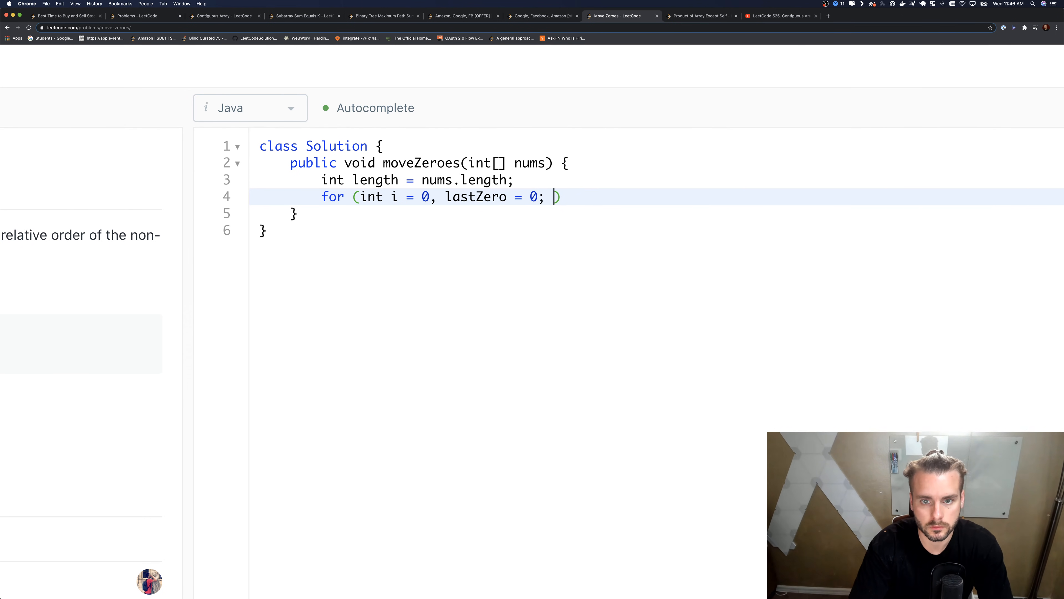
type("i")
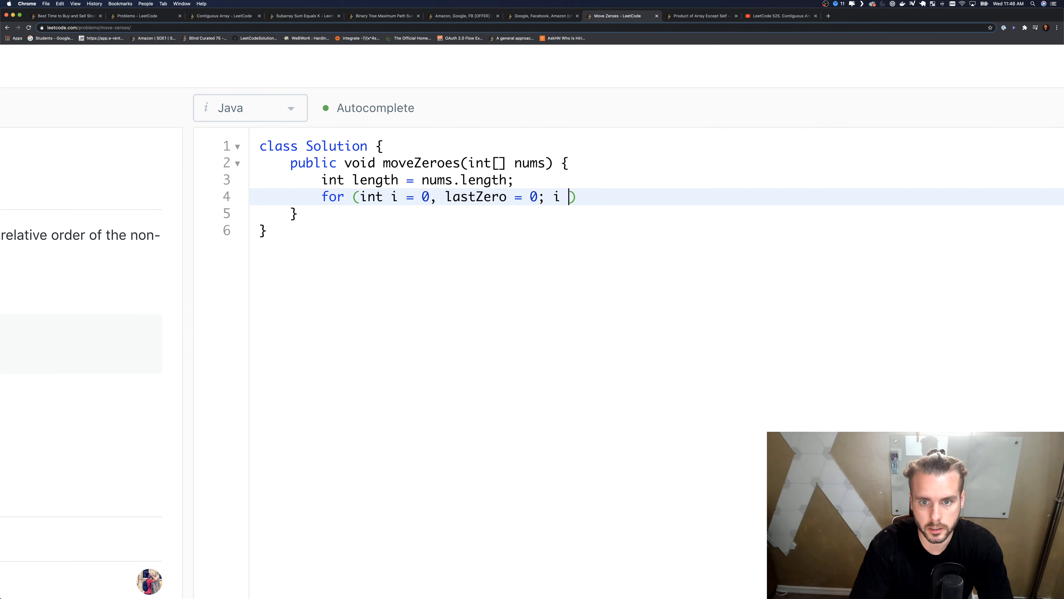
type("< len")
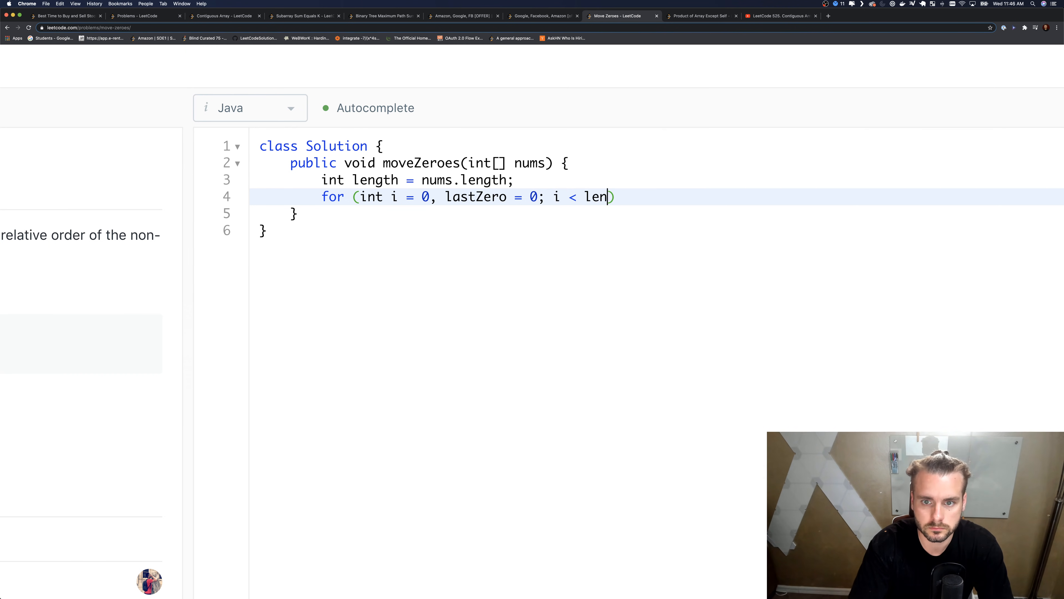
type("gth; i++")
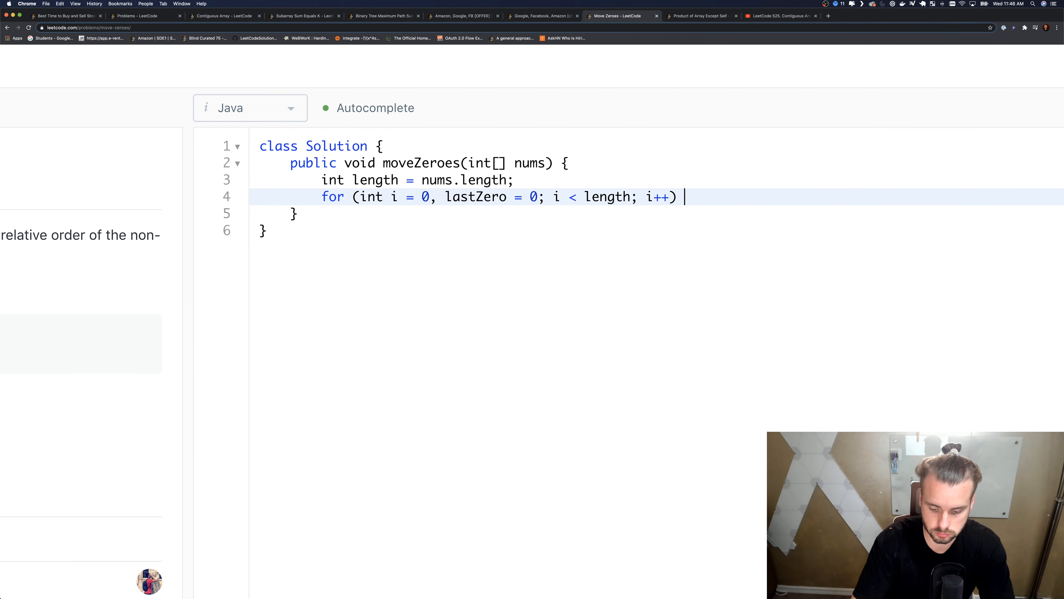
Step: Add the if (nums[i] != 0) block inside the loop
type("{")
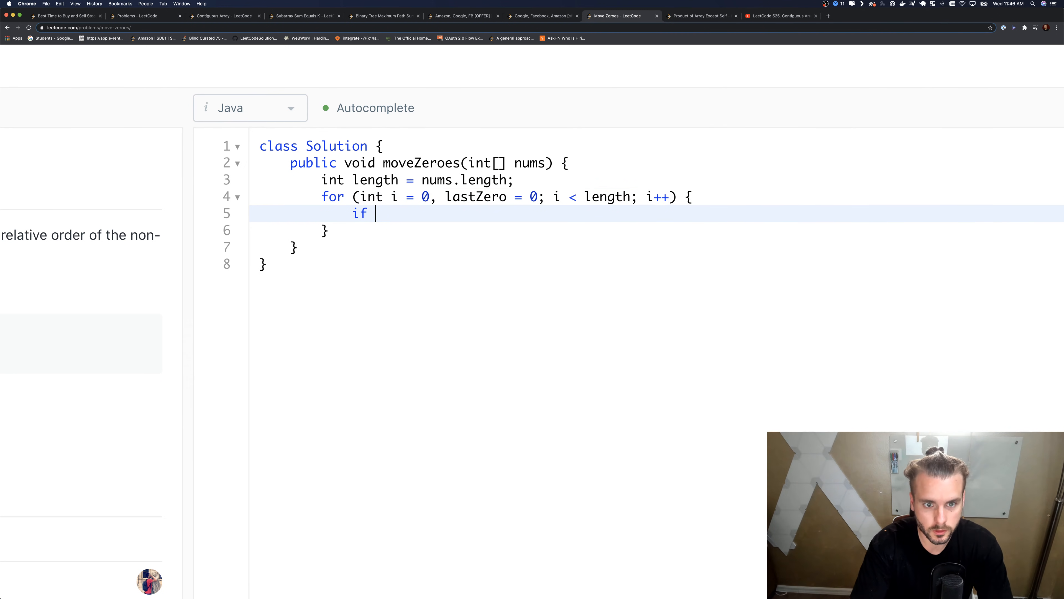
type("(nums[i])")
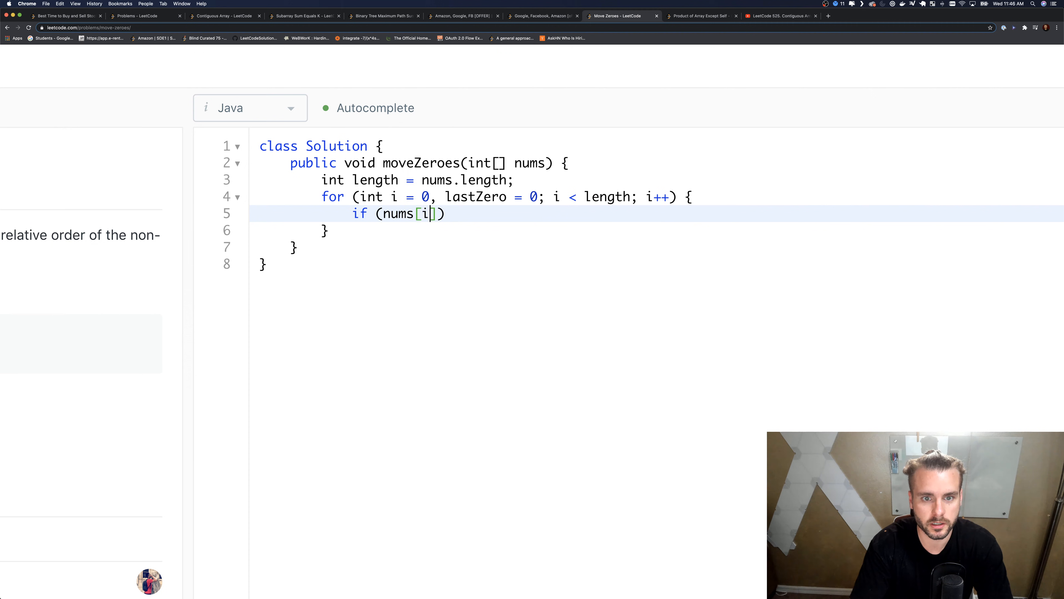
type("!= 00")
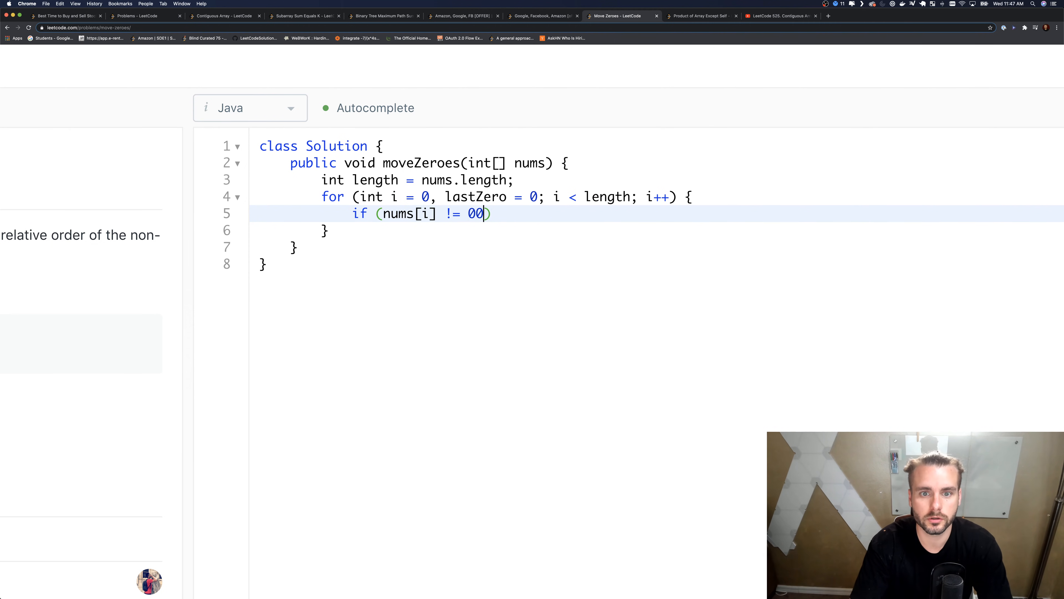
key("Backspace")
type(" {")
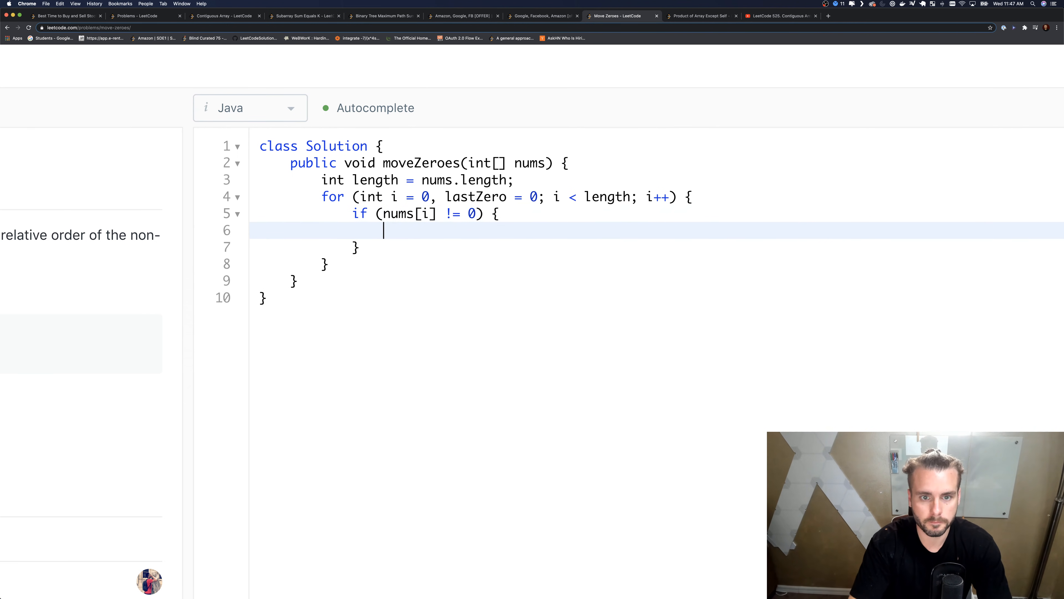
Step: Nest an empty if (i != lastZero) block inside the nonzero check
type("if")
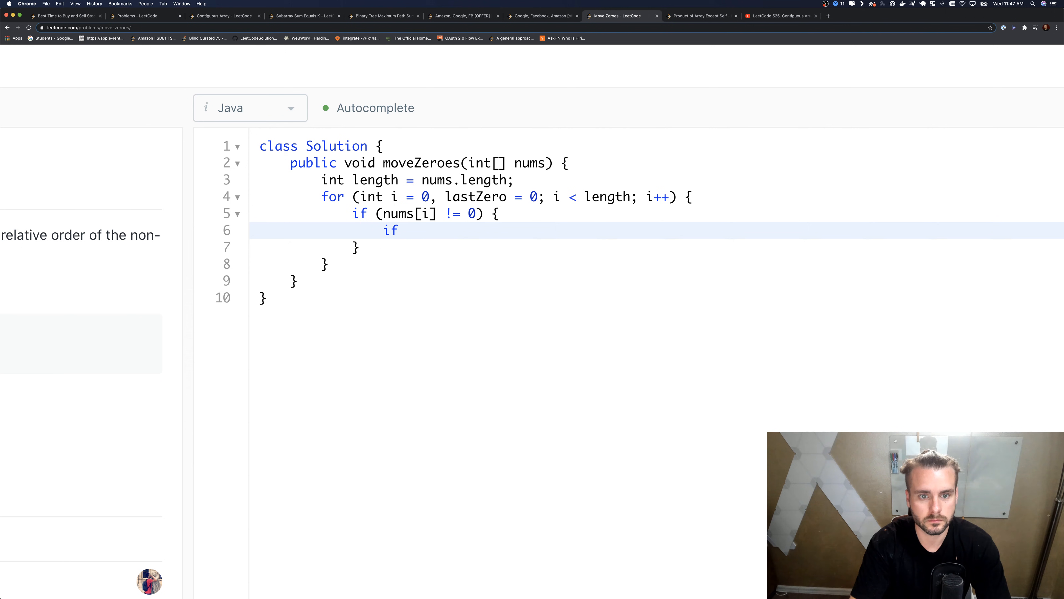
type("(i !")
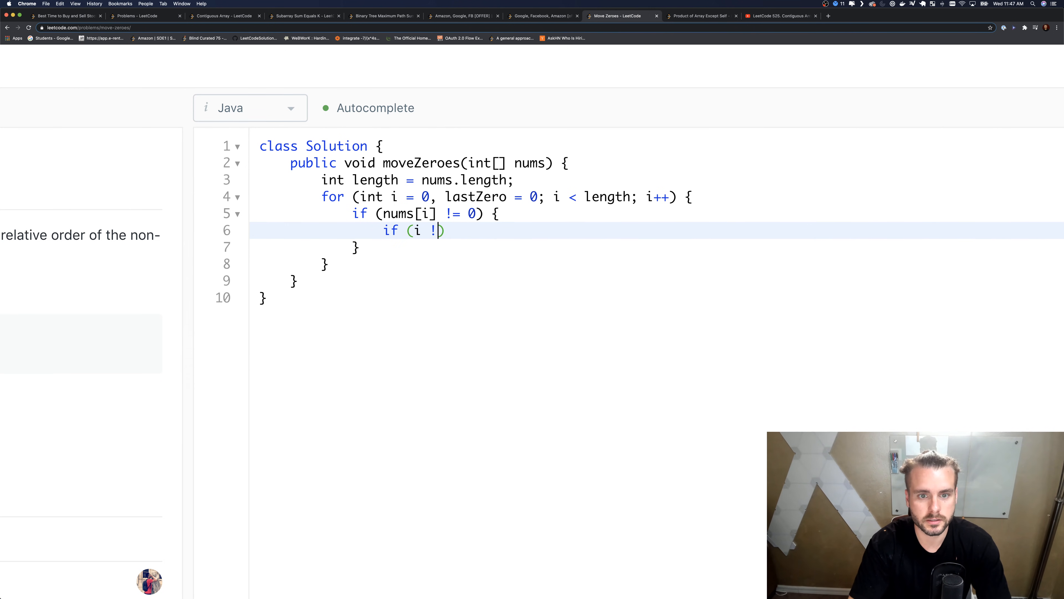
type("= lastZerpo")
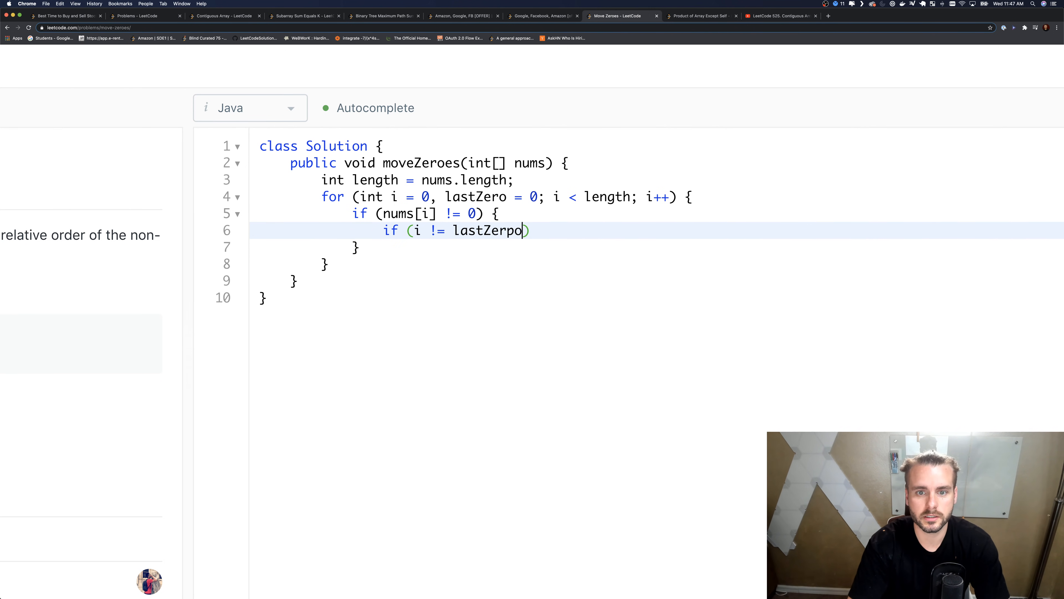
key("Backspace")
type(" {")
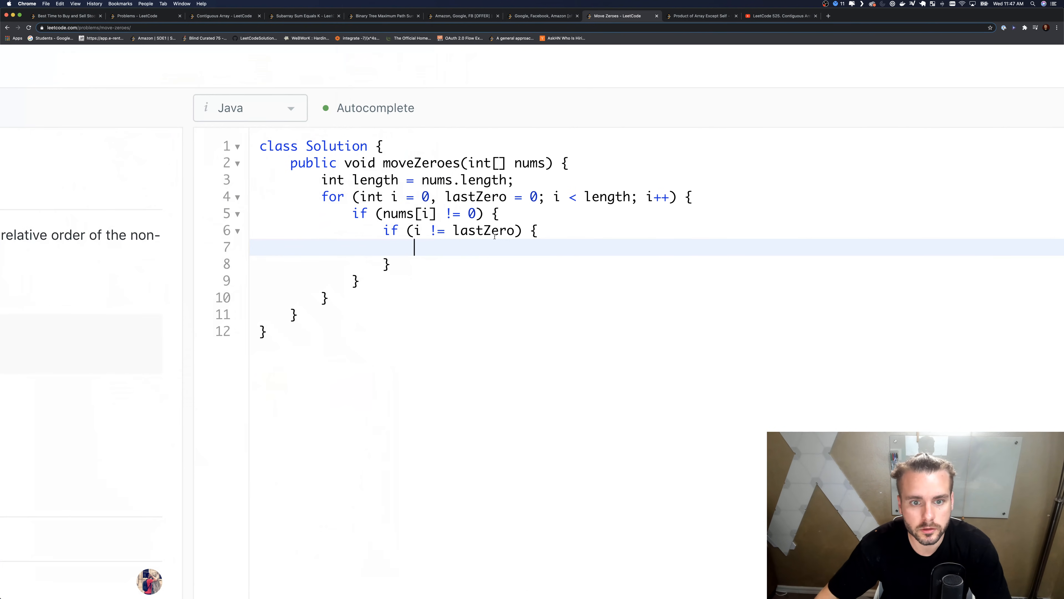
Step: Add lastZero++; after the inner block and switch to the iPad mirror
key("Return")
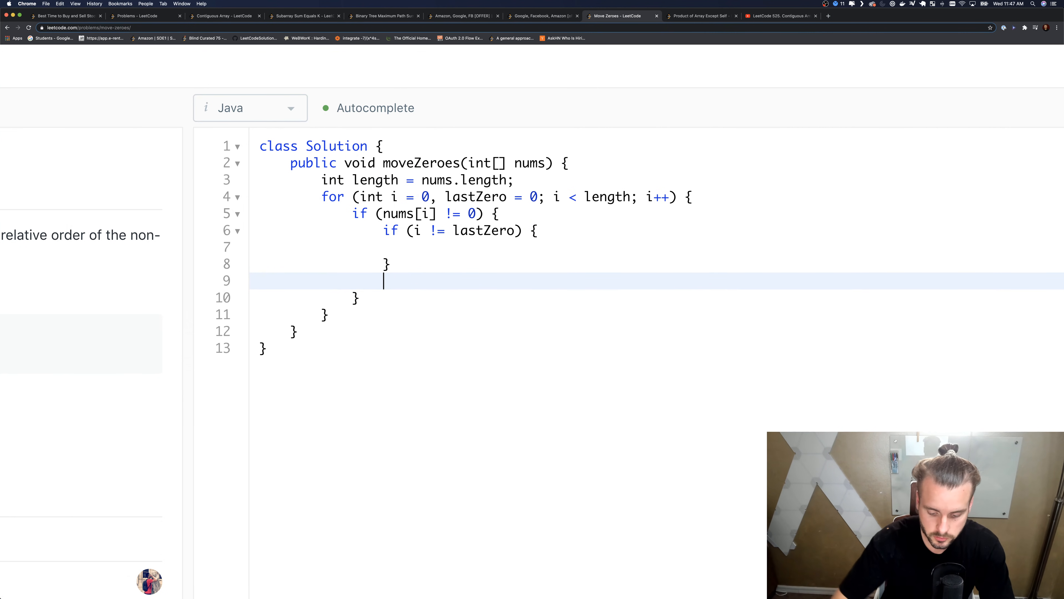
type("lastZero++")
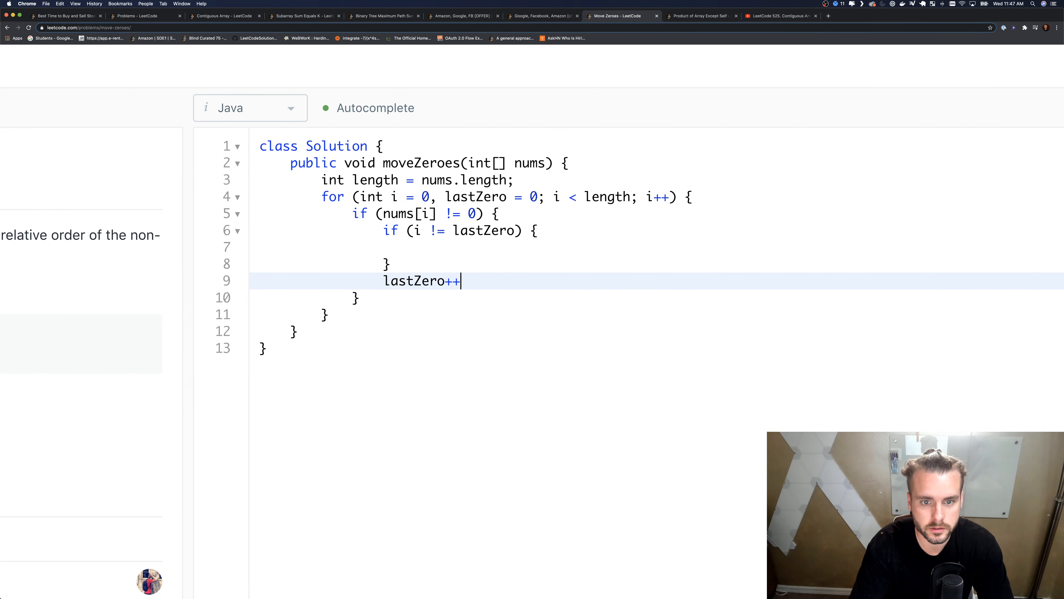
type(";")
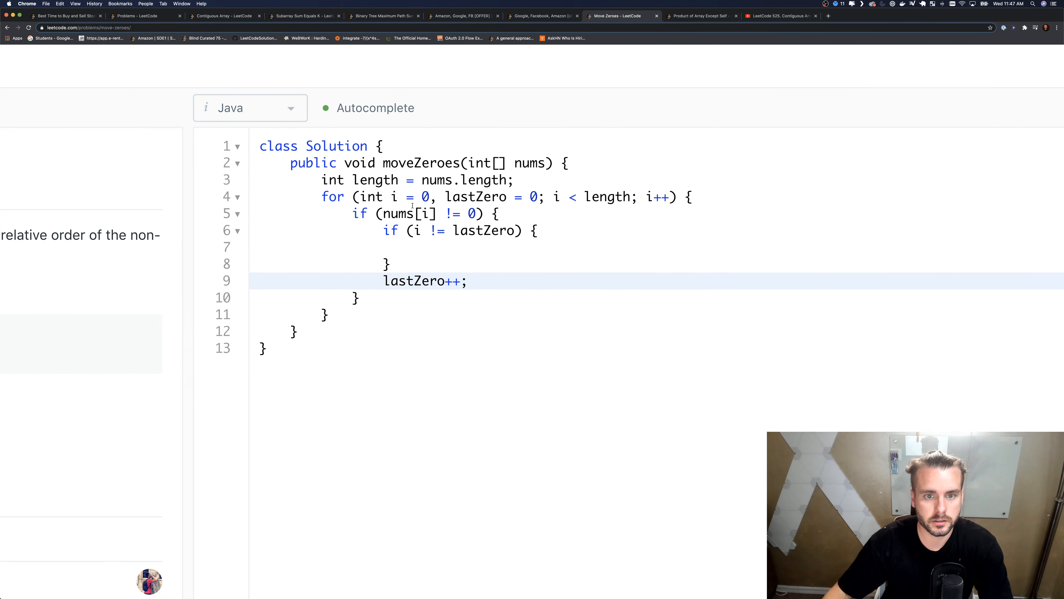
left_click(499, 213)
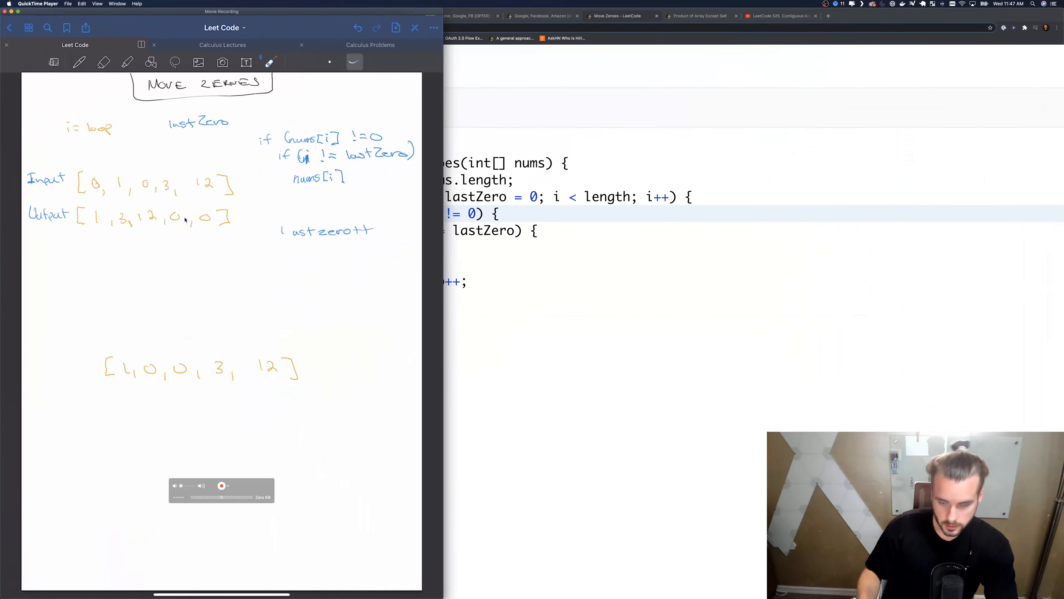
Step: Handwrite nums[lastZero] = nums[i] and nums[i] = 0 under the sample array, erasing a stray stroke
left_click(78, 61)
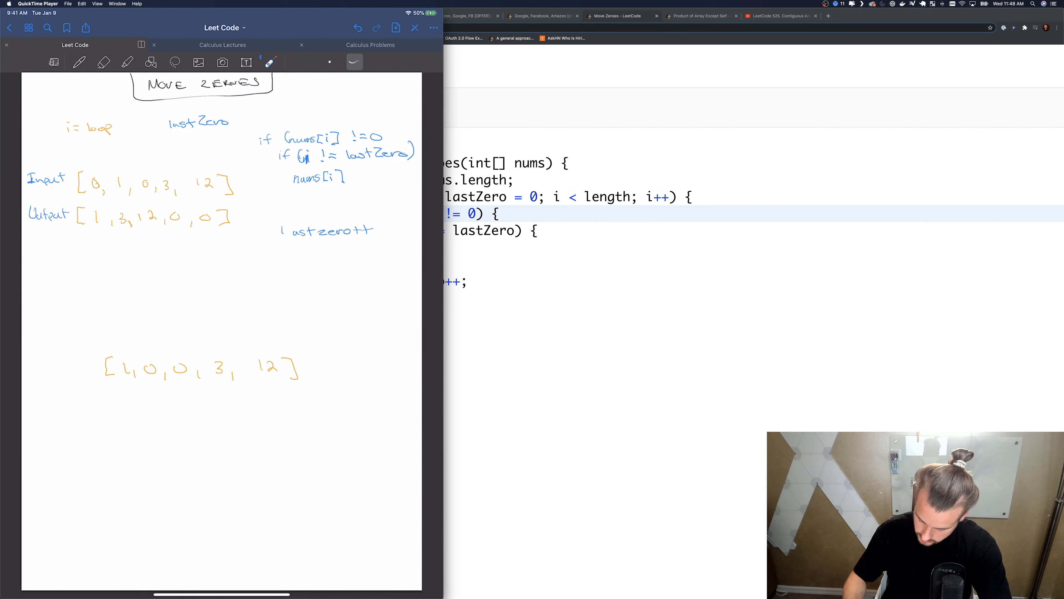
left_click(78, 61)
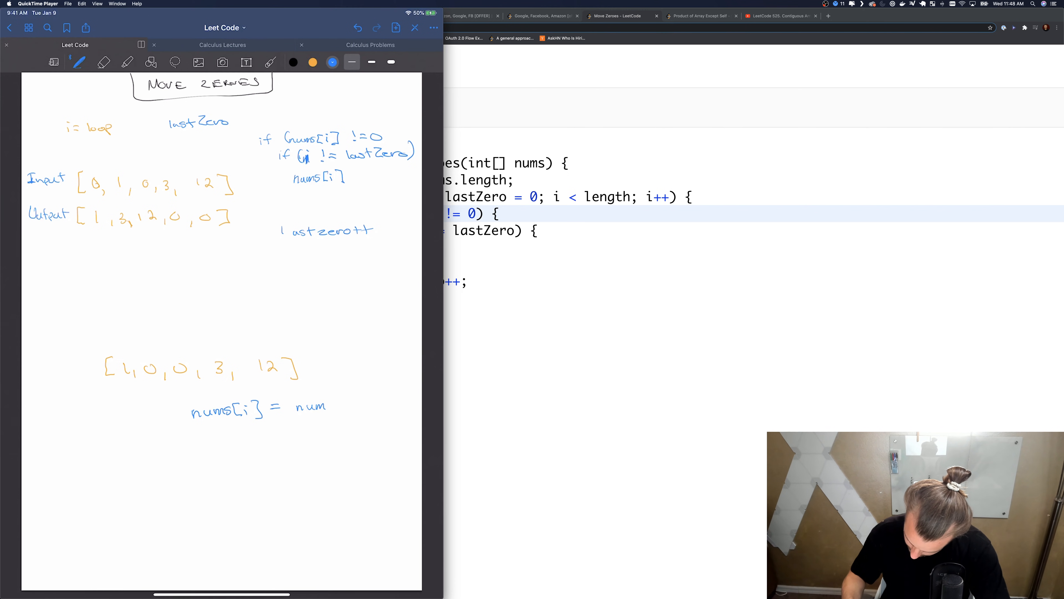
left_click(103, 61)
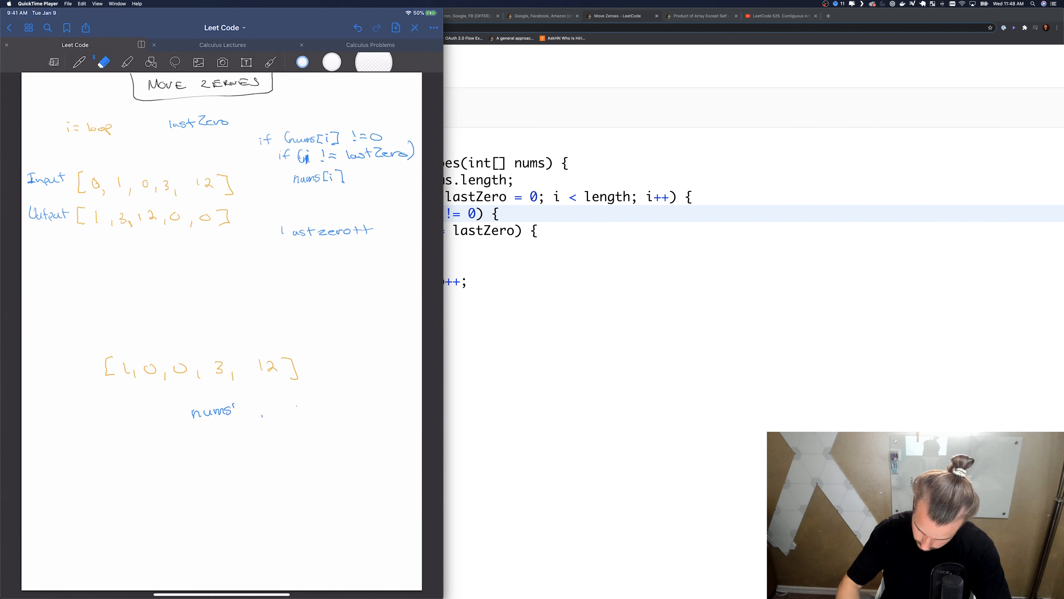
left_click(78, 61)
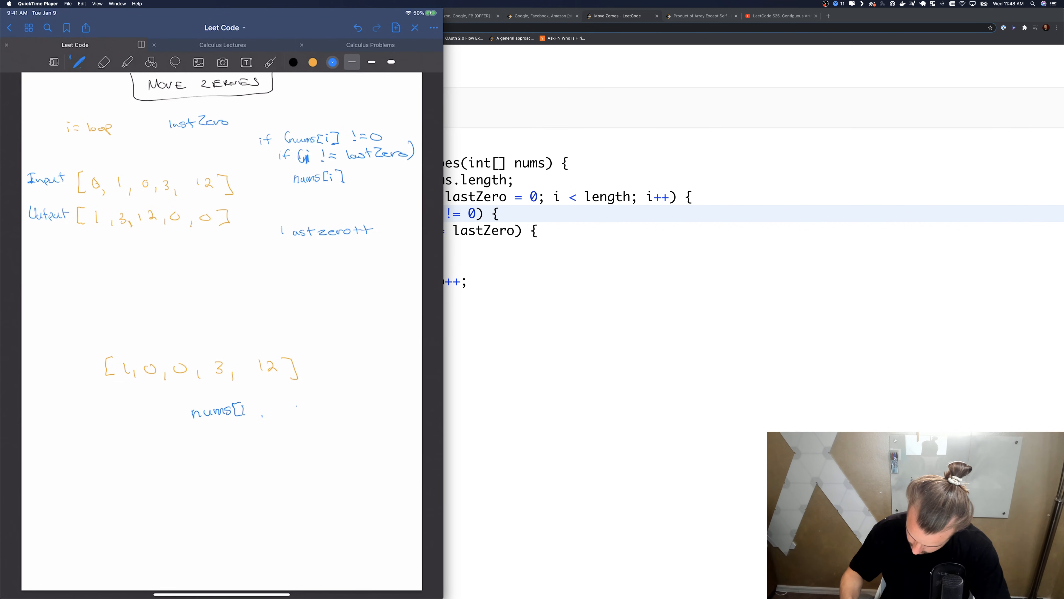
type("lastZero] = nums[i]")
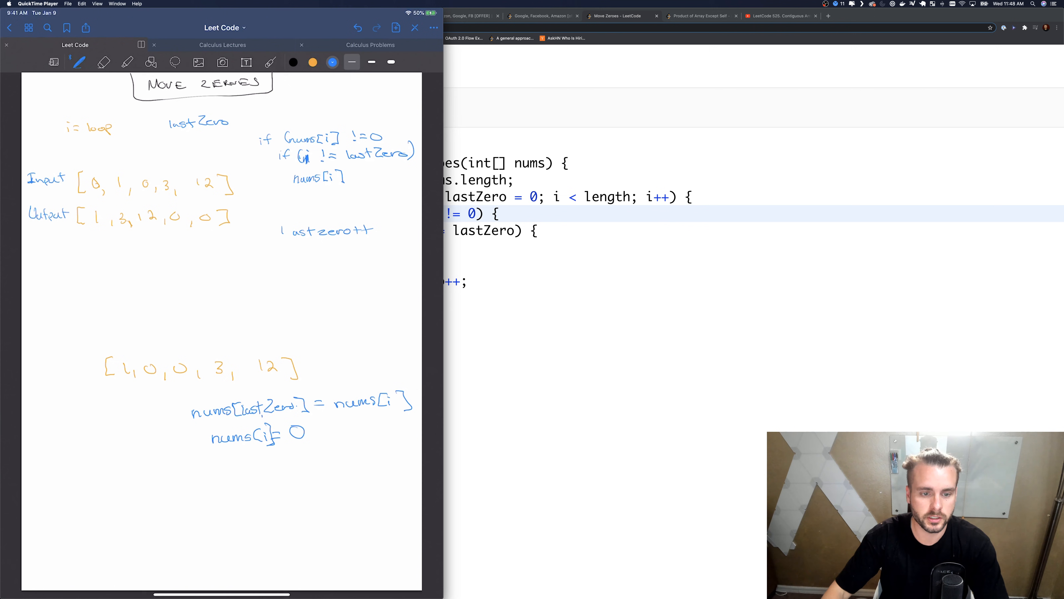
mouse_move(583, 172)
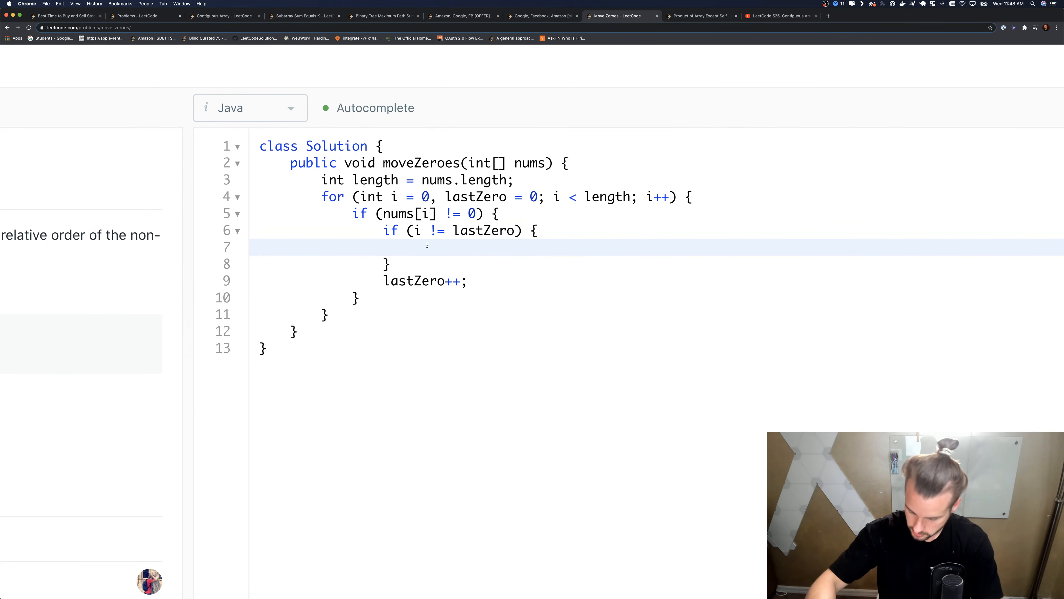
Step: Fill the inner block with nums[lastZero] = nums[i]; and nums[i] = 0;
type("nums[")
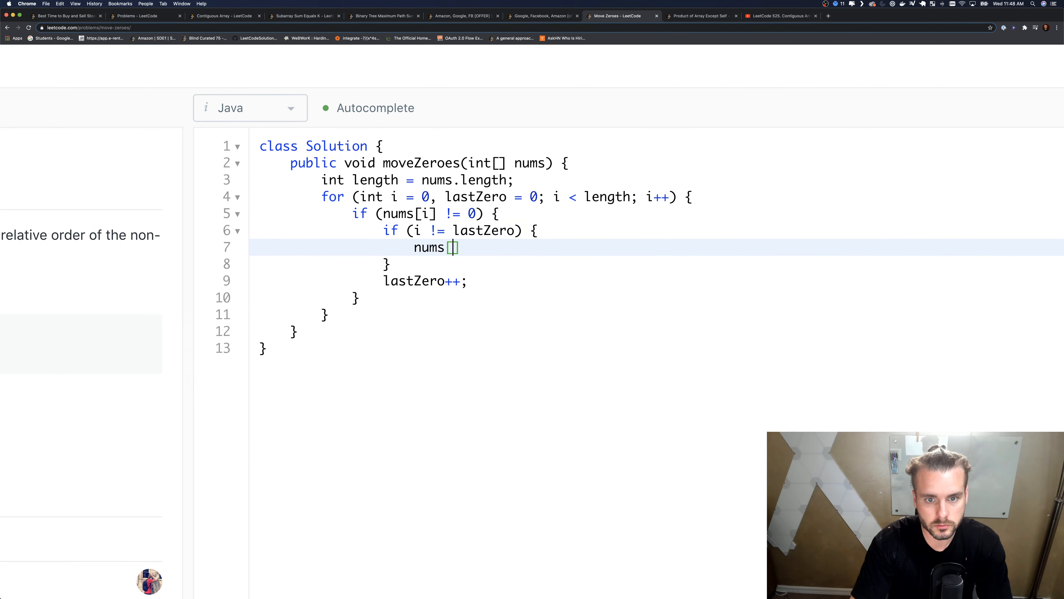
type("lastZero")
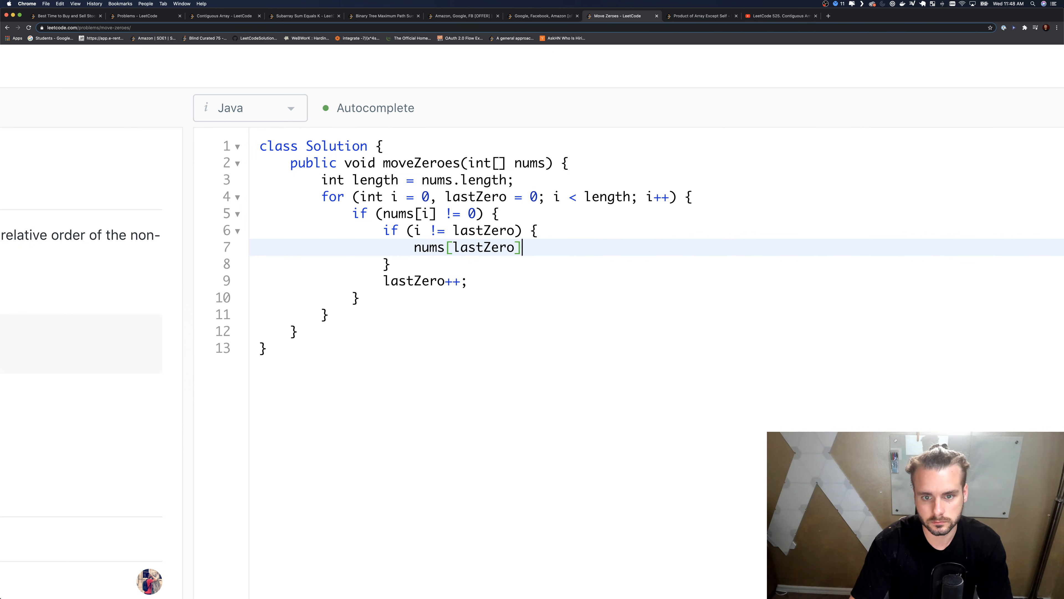
type("= num")
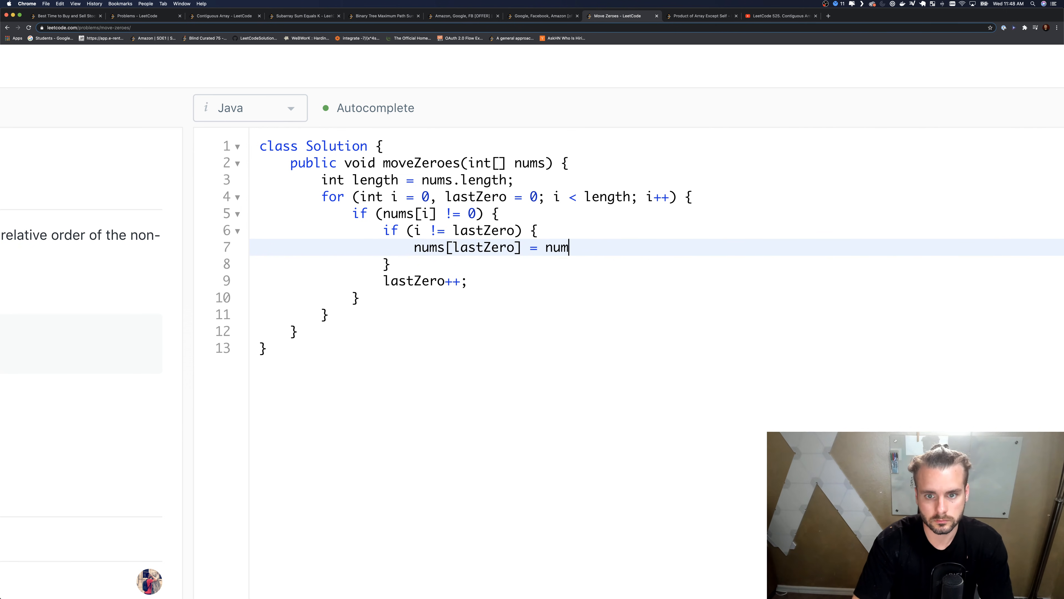
type("s[i];")
type("n")
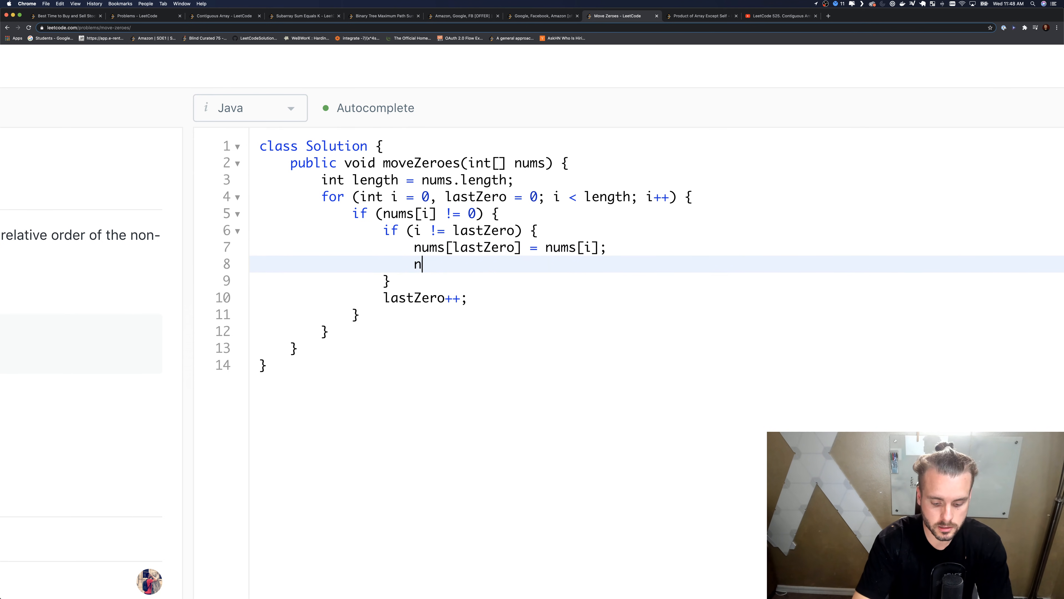
type("ums[i")
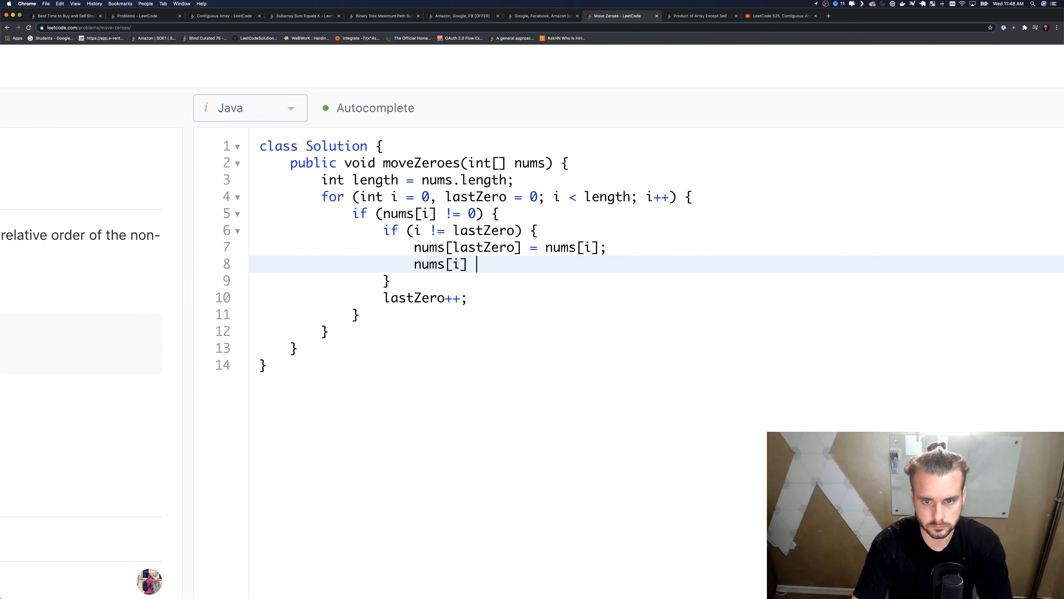
type("= 0;")
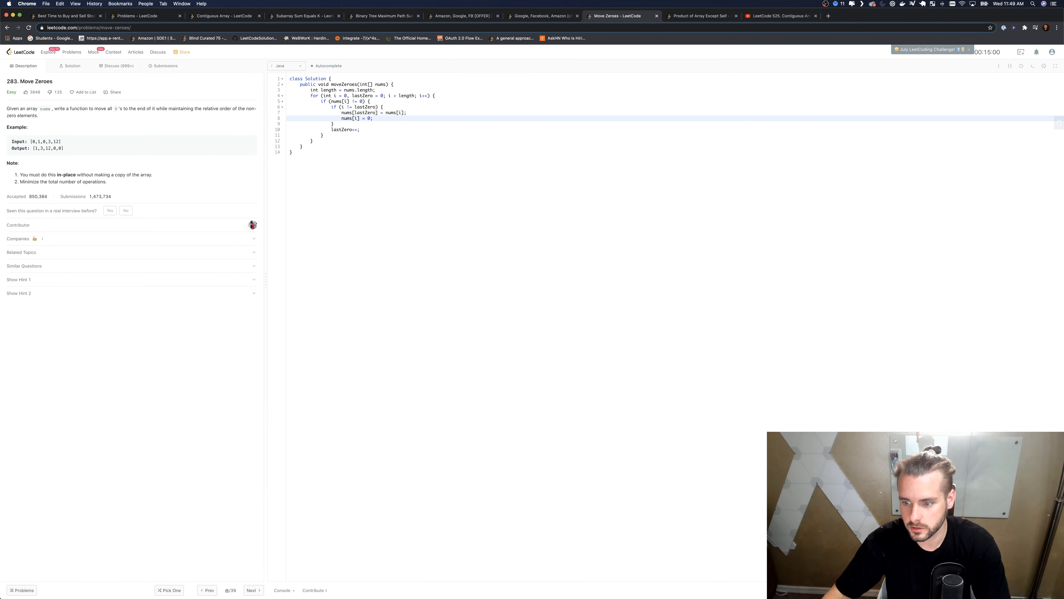
Step: Run the sample test, submit for an Accepted result, and bring up the Debugger panel
left_click(282, 590)
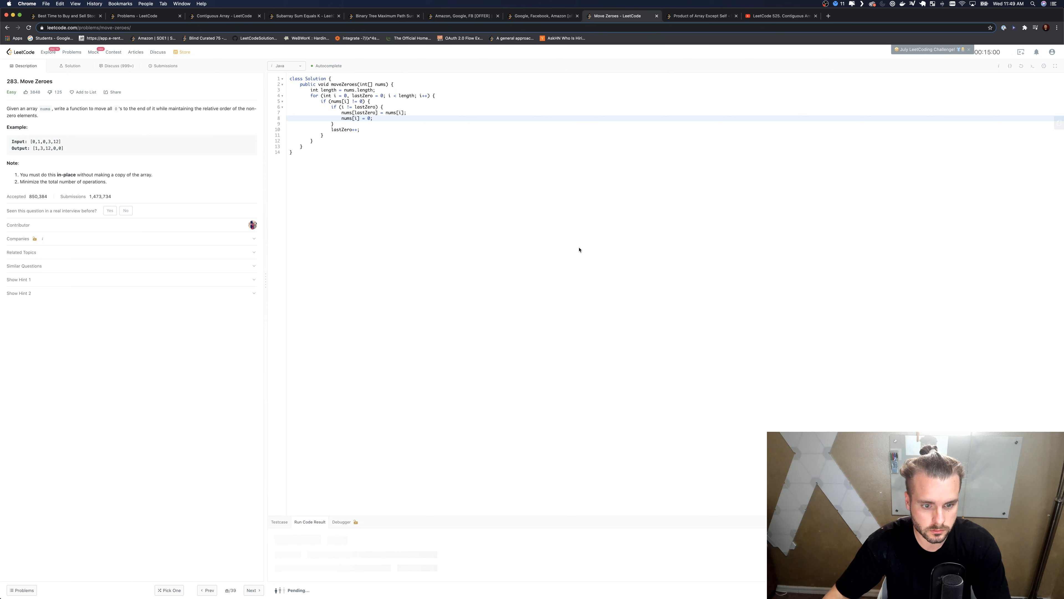
left_click(310, 521)
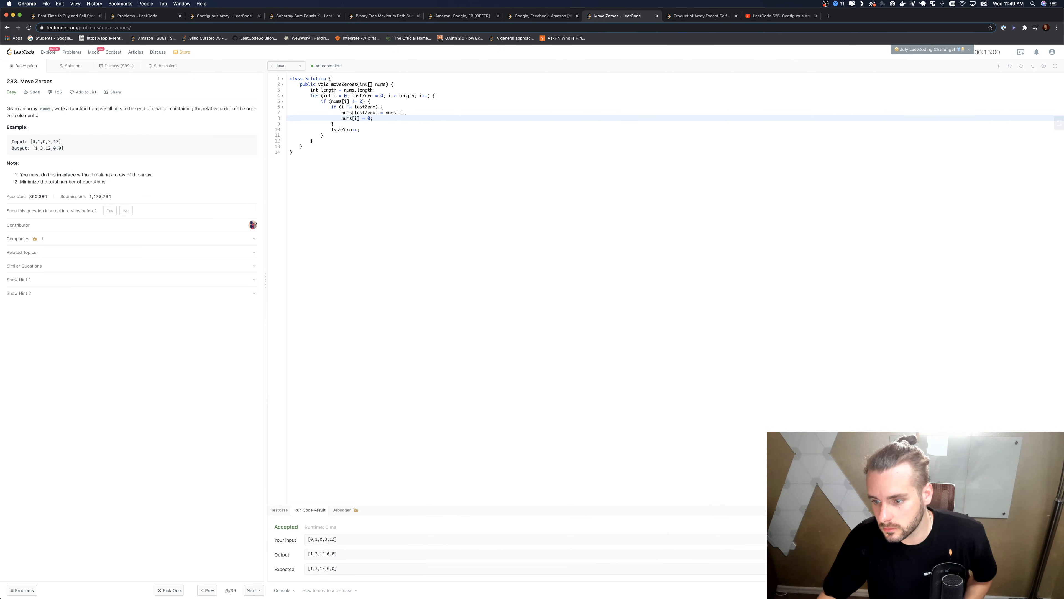
left_click(165, 66)
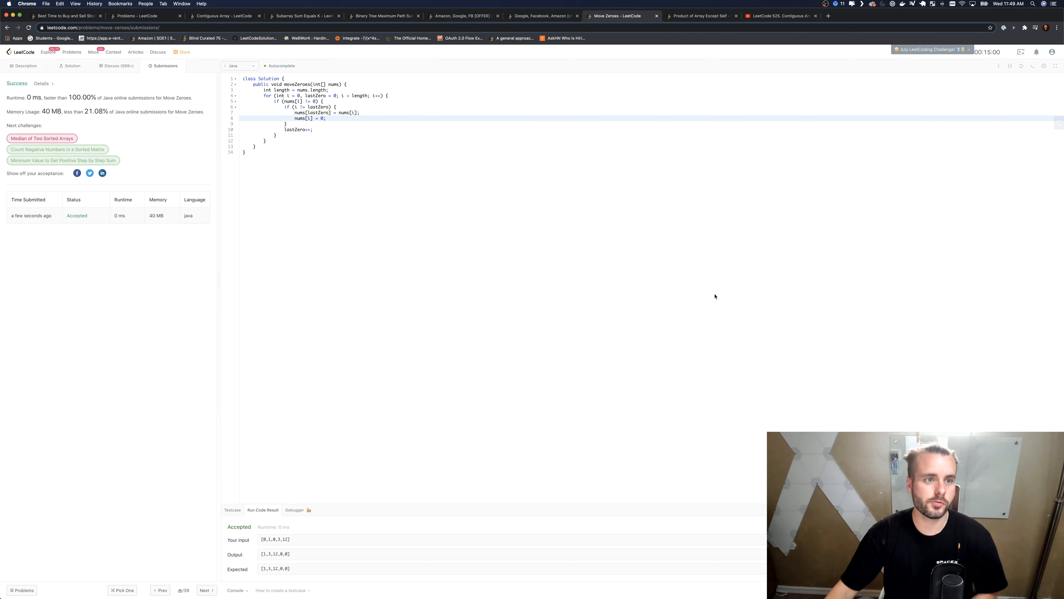
mouse_move(319, 530)
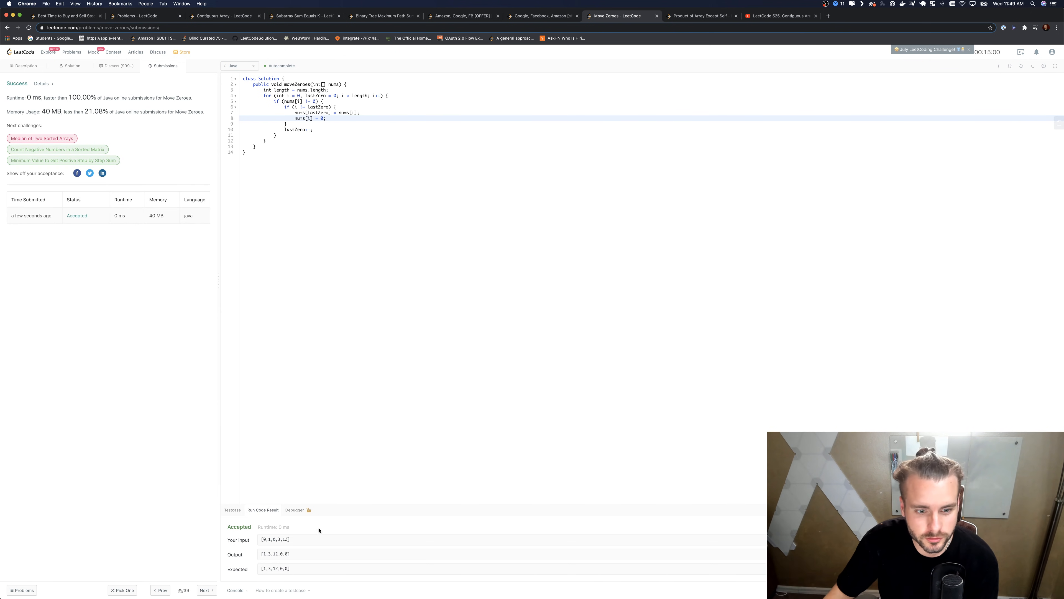
left_click(294, 475)
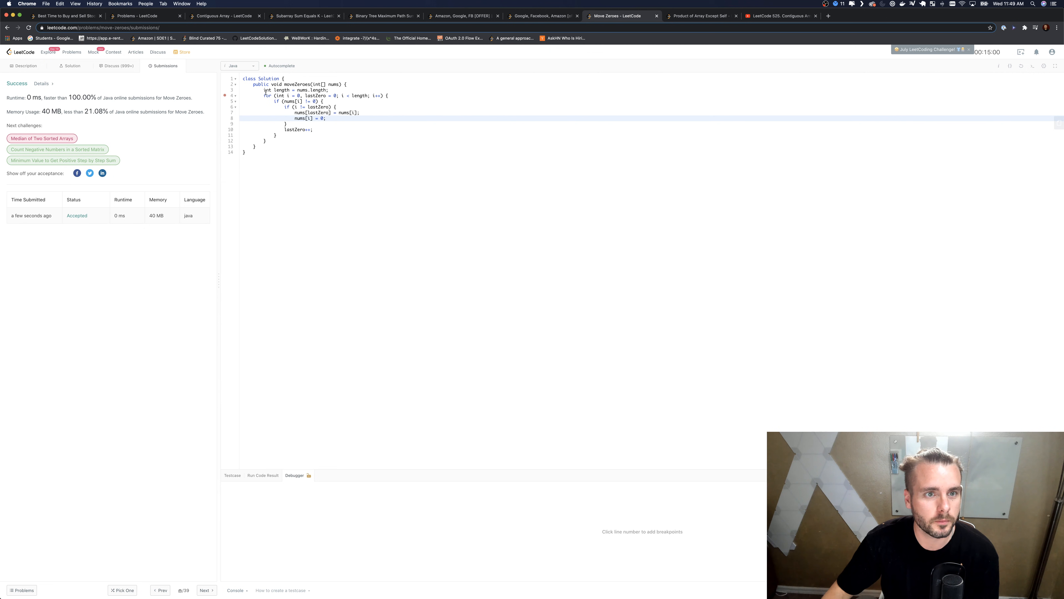
mouse_move(355, 360)
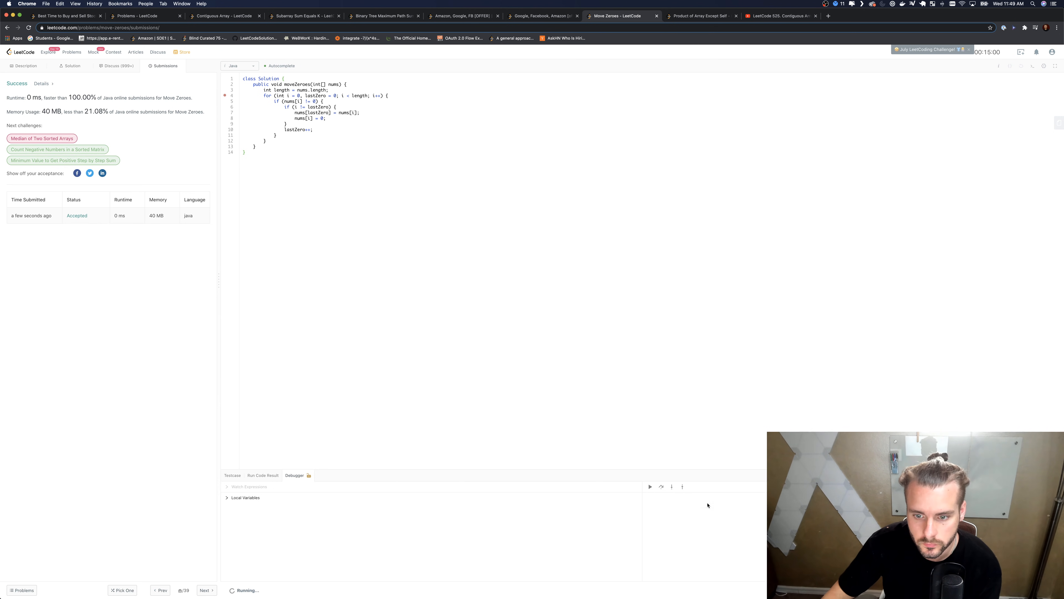
Step: Start a debug run with a breakpoint on the loop and step into the first iterations
left_click(661, 487)
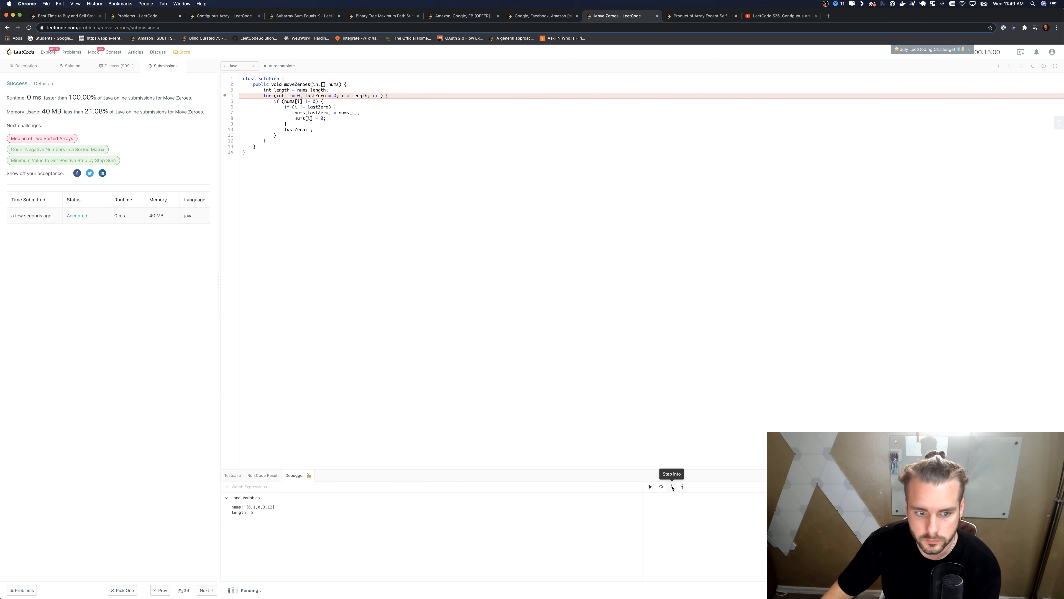
left_click(672, 487)
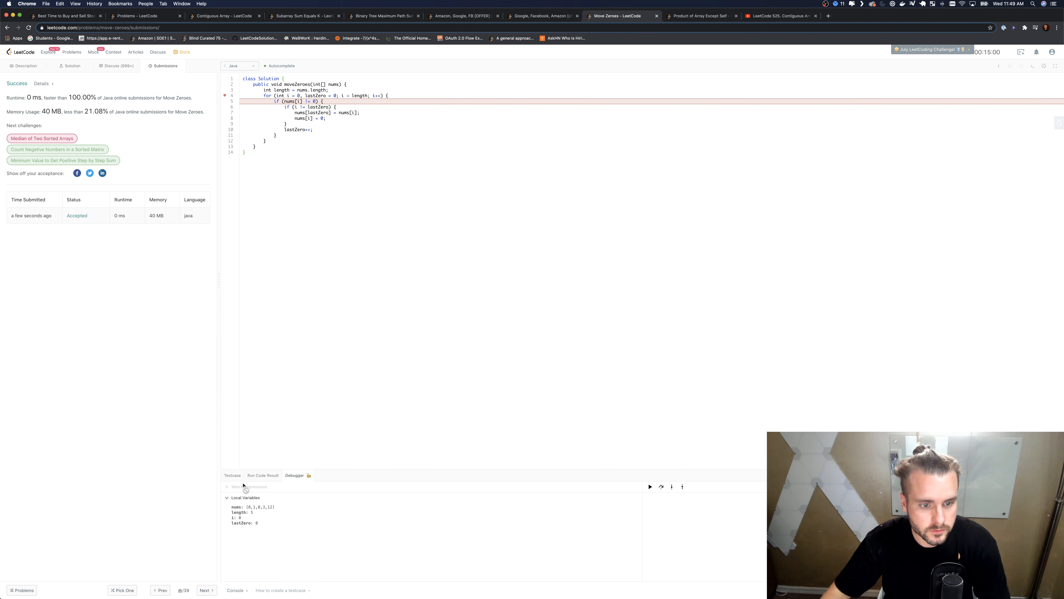
left_click(232, 475)
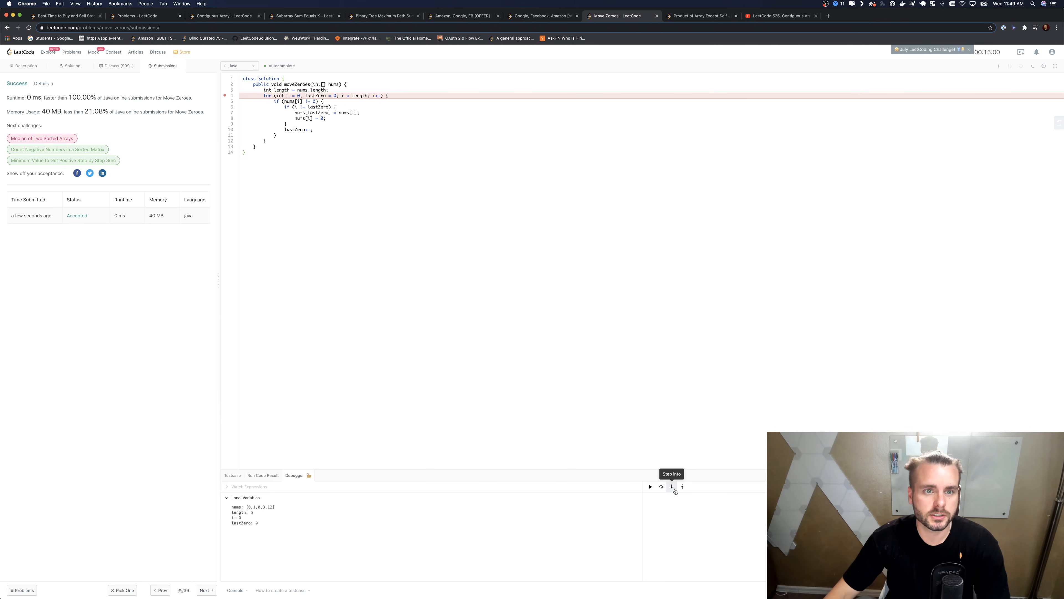
left_click(671, 487)
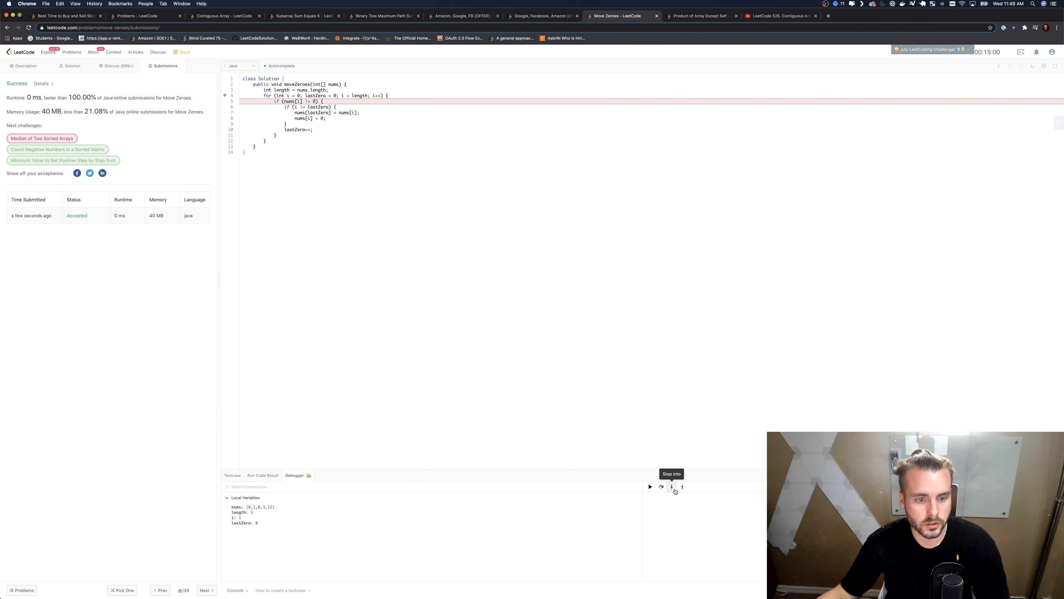
left_click(671, 487)
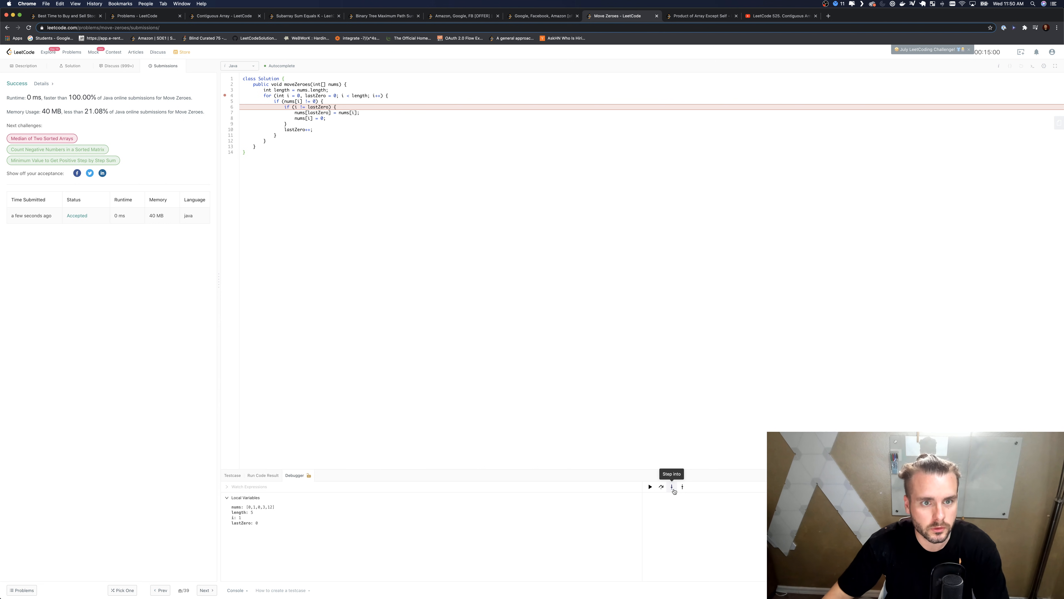
left_click(671, 487)
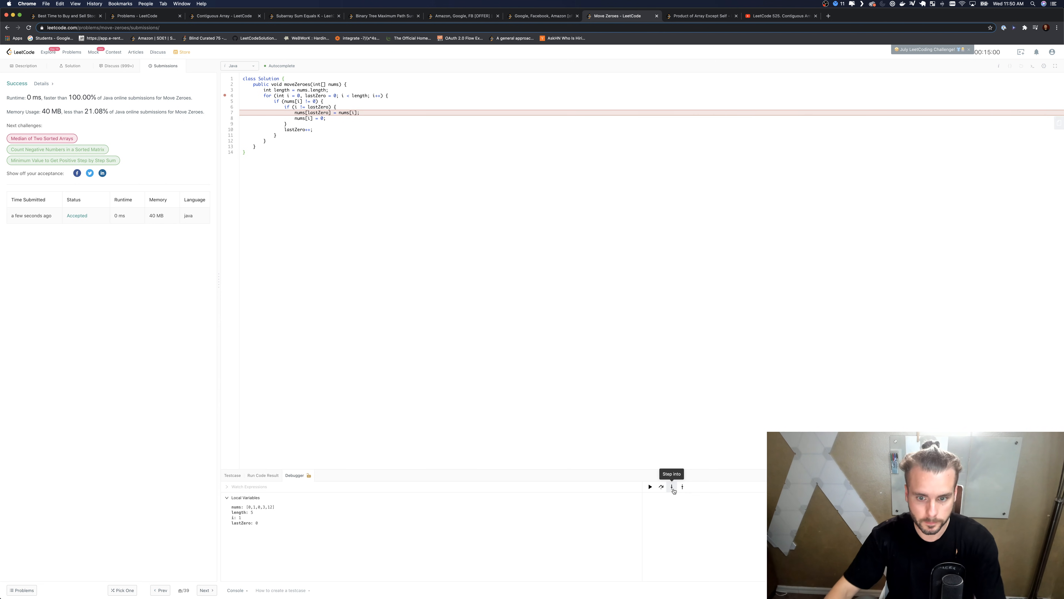
Step: Keep stepping until nums reads [1,3,12,0,12] with i at 4 and lastZero at 3
left_click(671, 487)
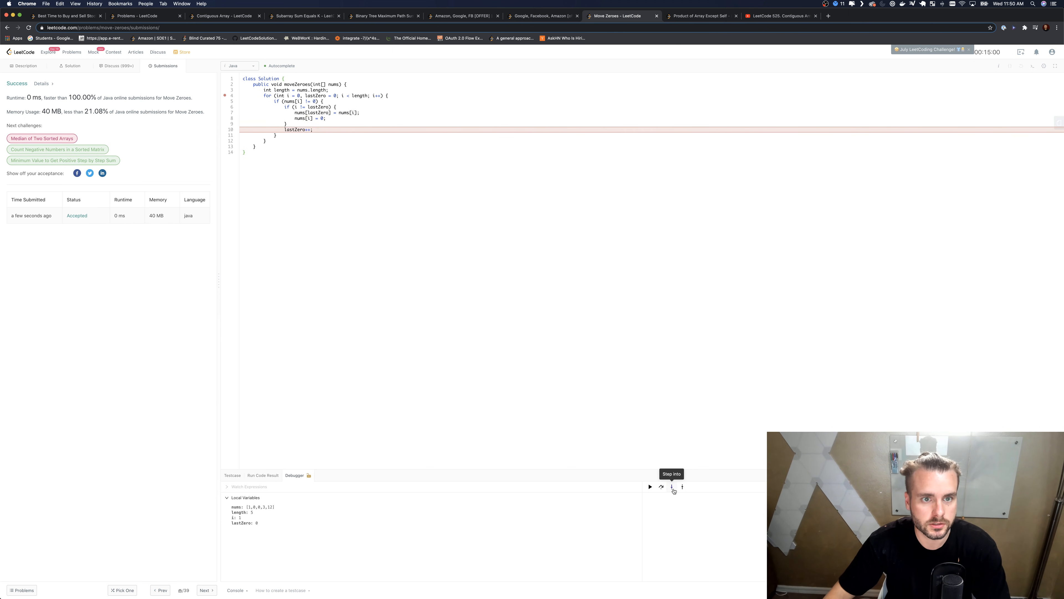
left_click(671, 487)
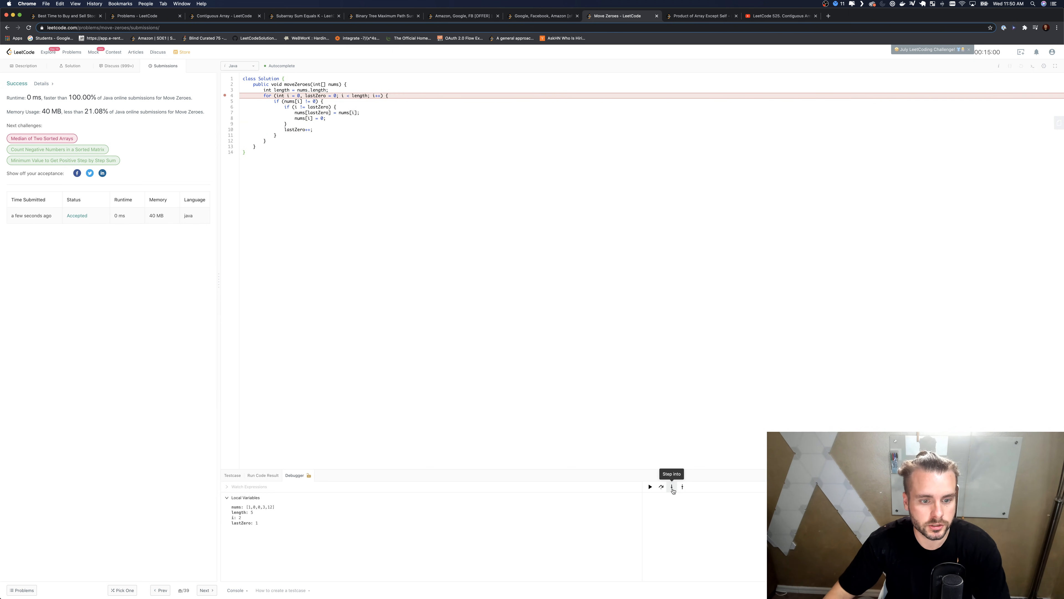
left_click(671, 487)
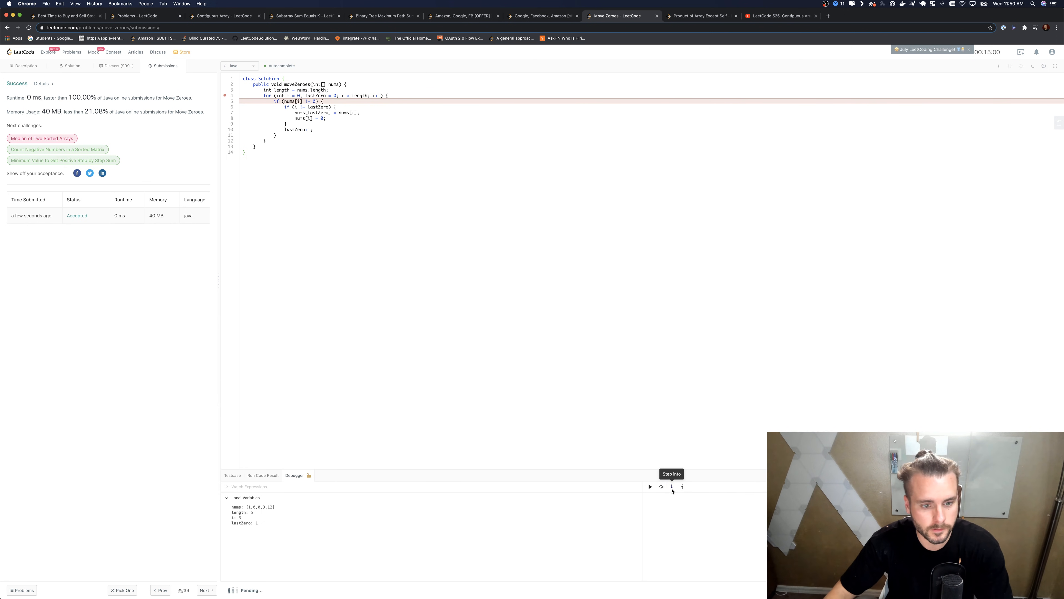
left_click(671, 486)
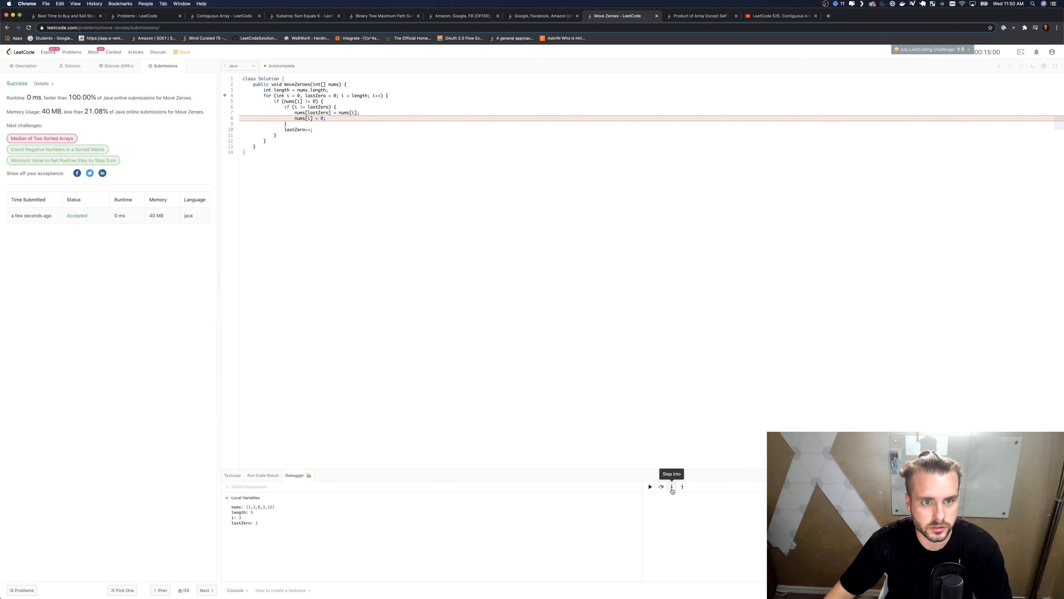
left_click(672, 486)
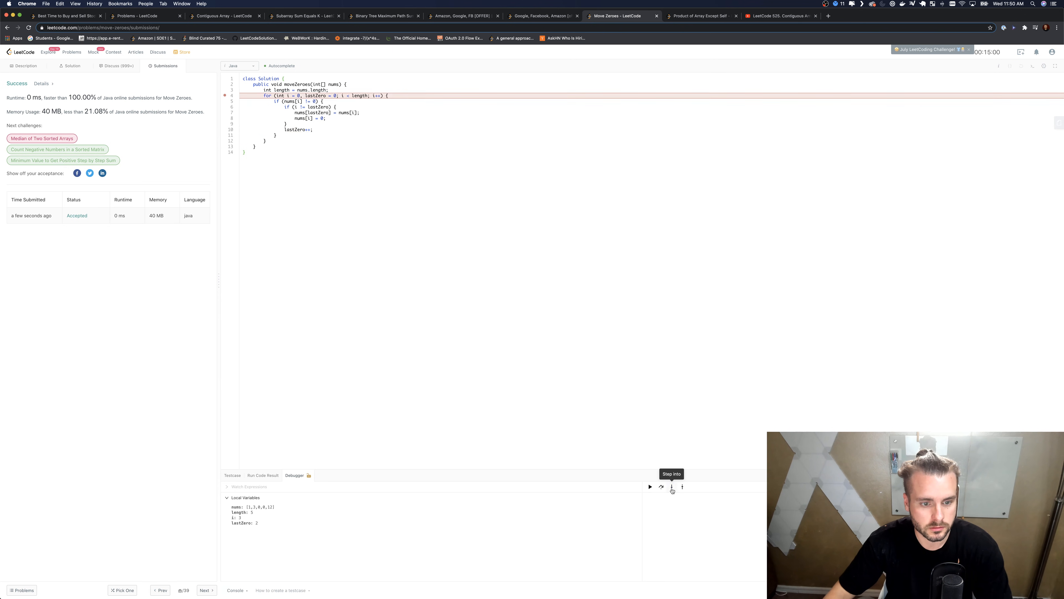
left_click(672, 487)
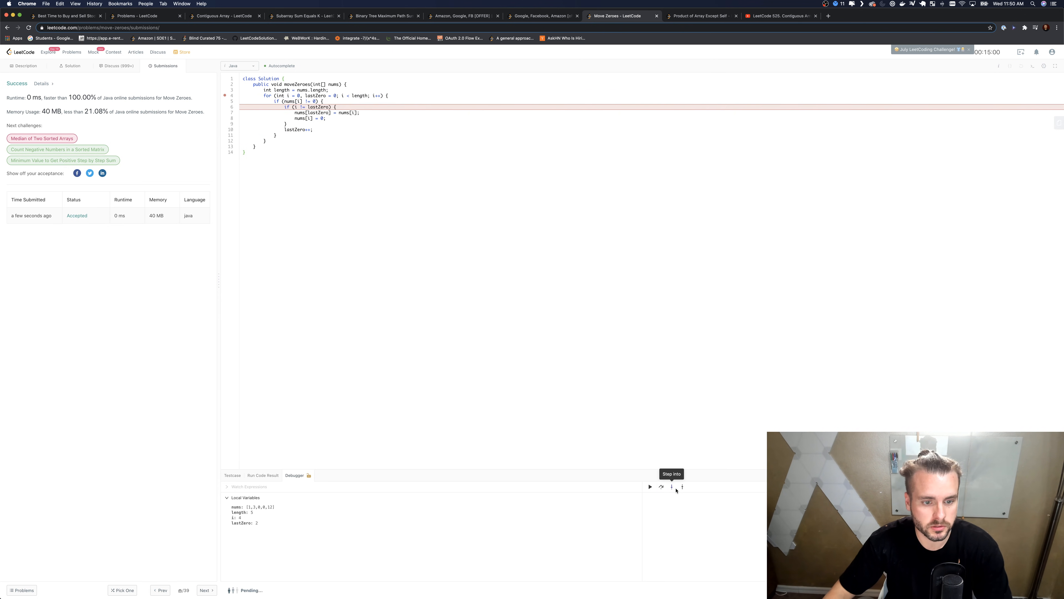
left_click(672, 487)
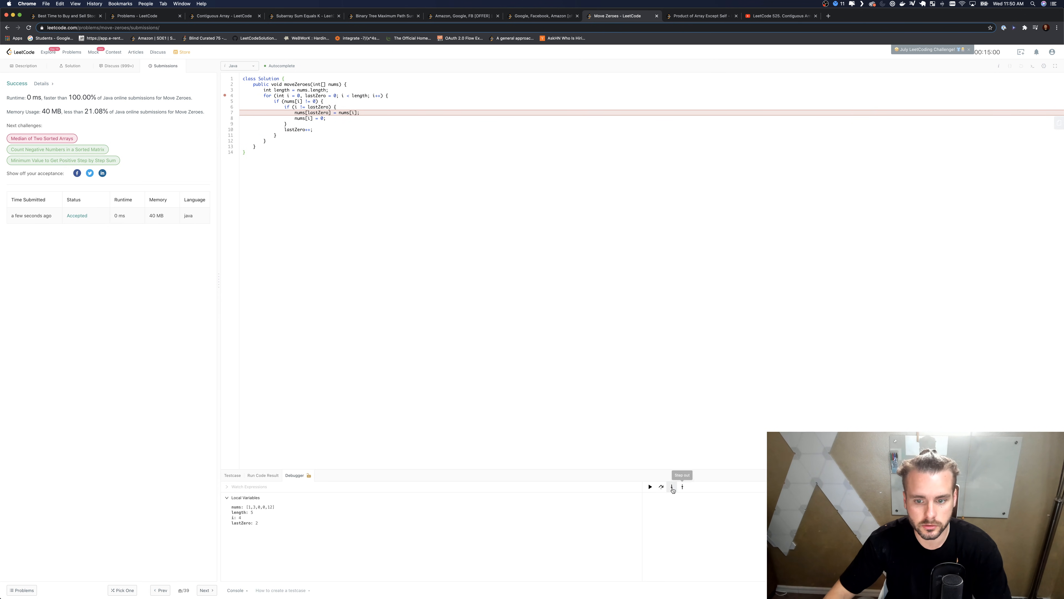
left_click(672, 487)
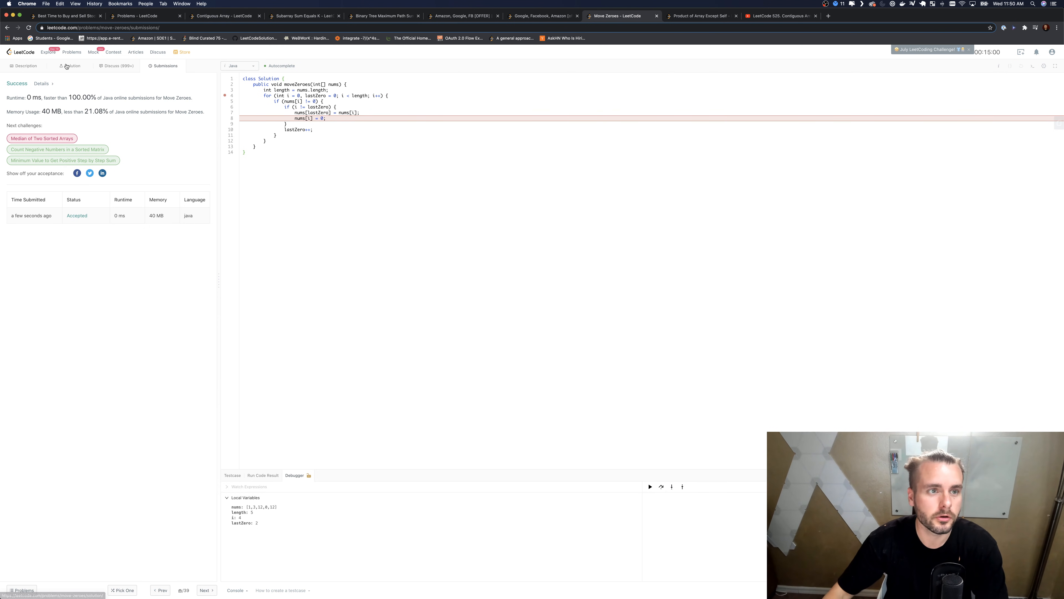
mouse_move(269, 195)
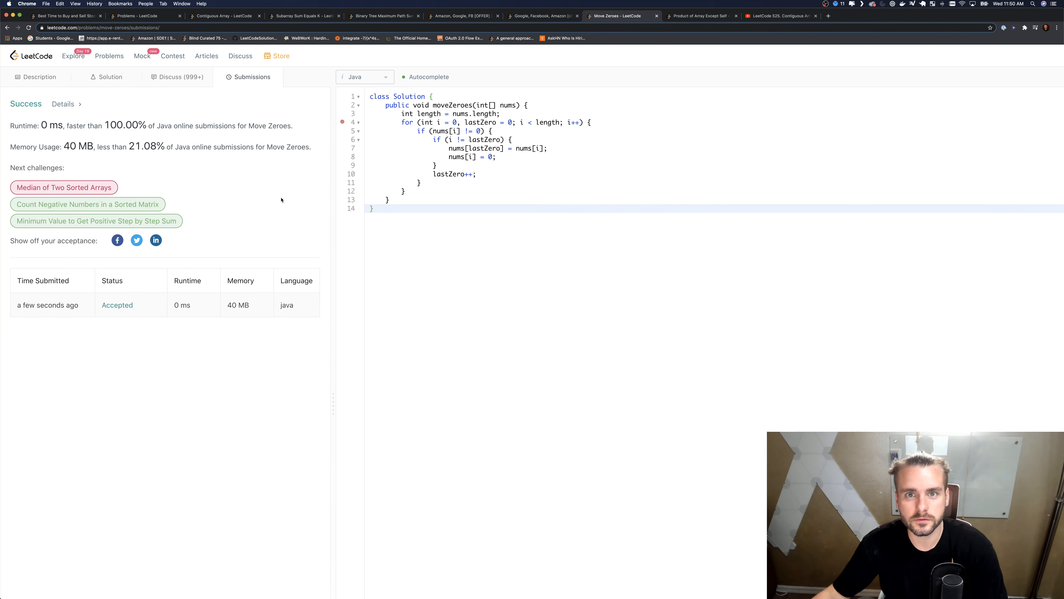
mouse_move(785, 142)
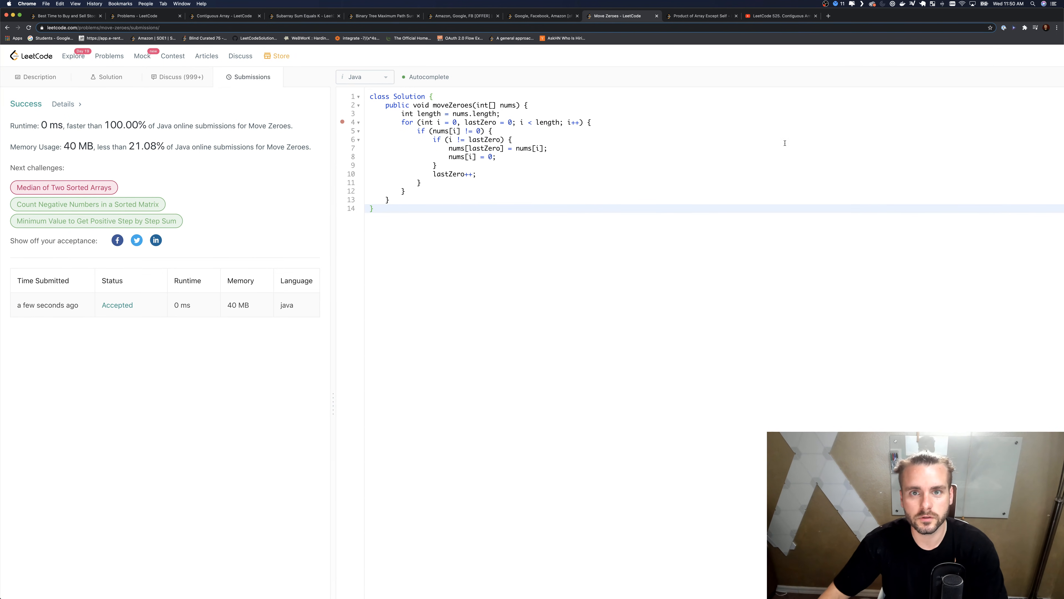